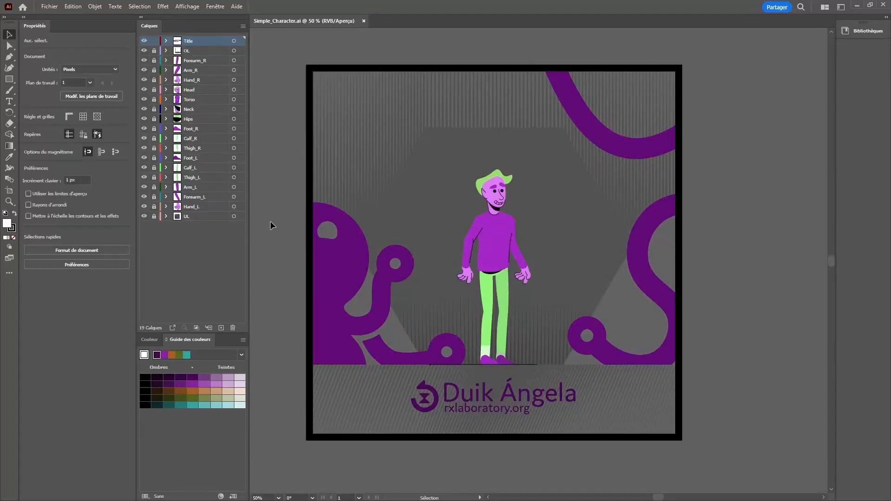
{"action": "mouse_move", "coordinate": [275, 240]}
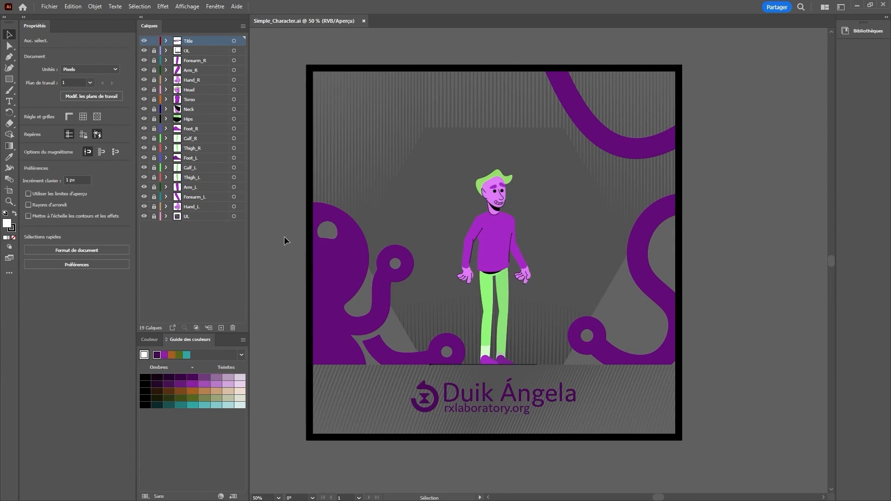
{"action": "mouse_move", "coordinate": [823, 54]}
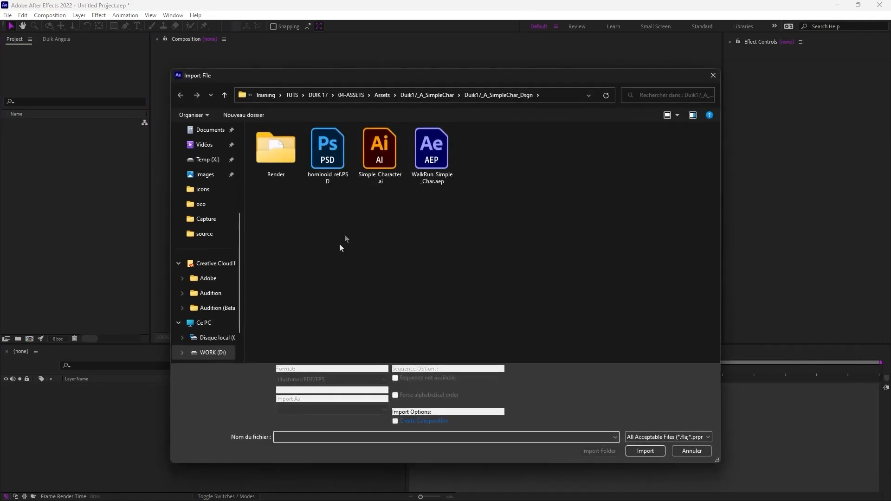
Step: Import Simple_Character.ai as a layered composition and open the Simple_Character comp
{"action": "left_click", "coordinate": [380, 151]}
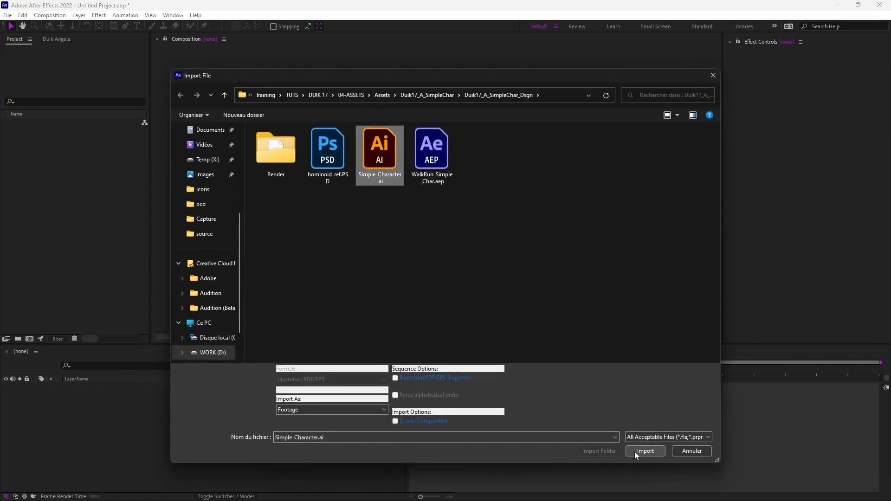
{"action": "left_click", "coordinate": [645, 451]}
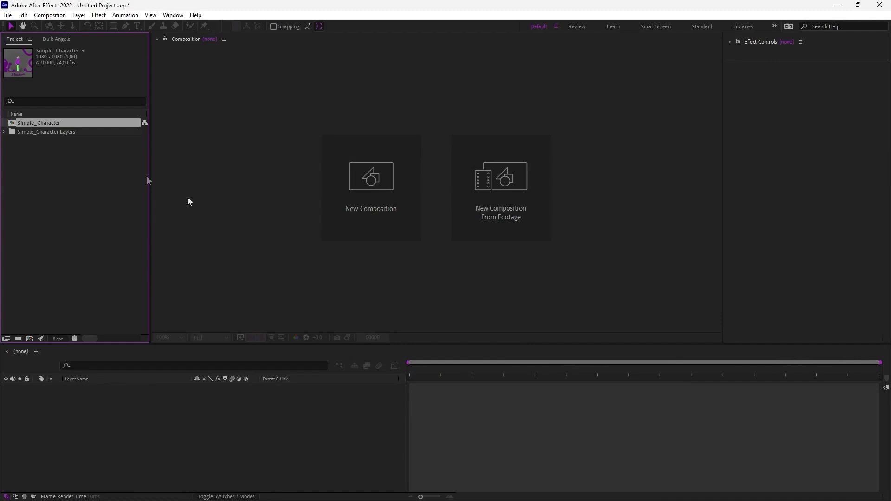
{"action": "double_click", "coordinate": [39, 123]}
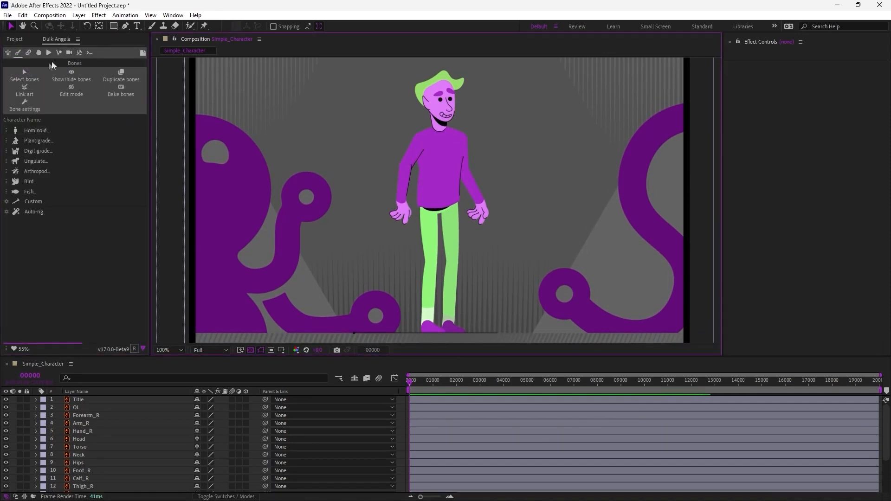
{"action": "mouse_move", "coordinate": [7, 53]}
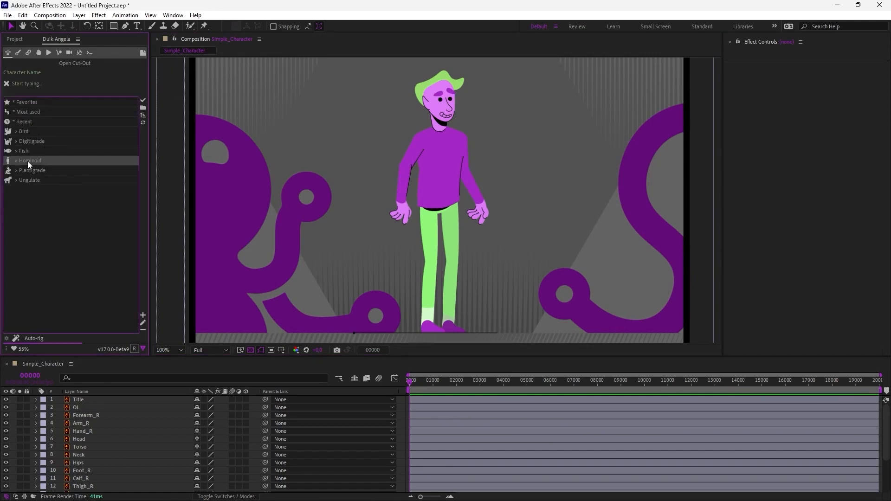
Step: Build the Human (simple) hominoid meta-rig from Duik's Bones tab
{"action": "left_click", "coordinate": [30, 160]}
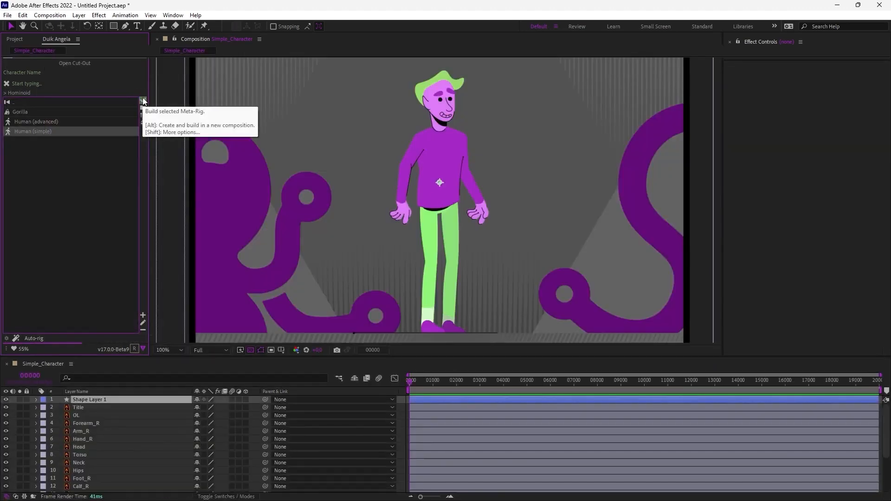
{"action": "left_click", "coordinate": [142, 101]}
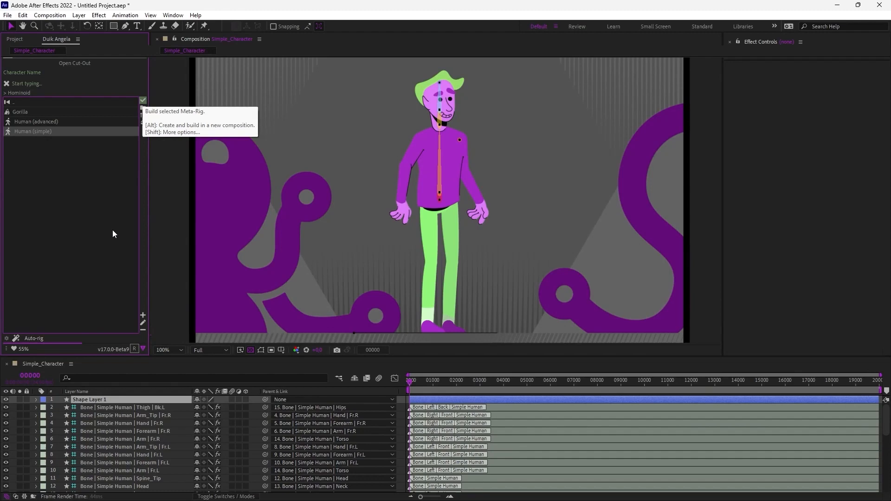
{"action": "left_click", "coordinate": [142, 102]}
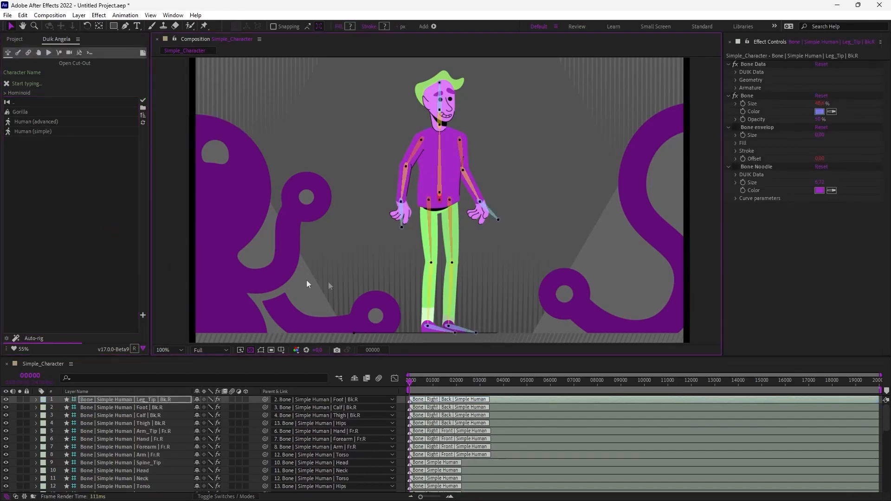
{"action": "mouse_move", "coordinate": [351, 247]}
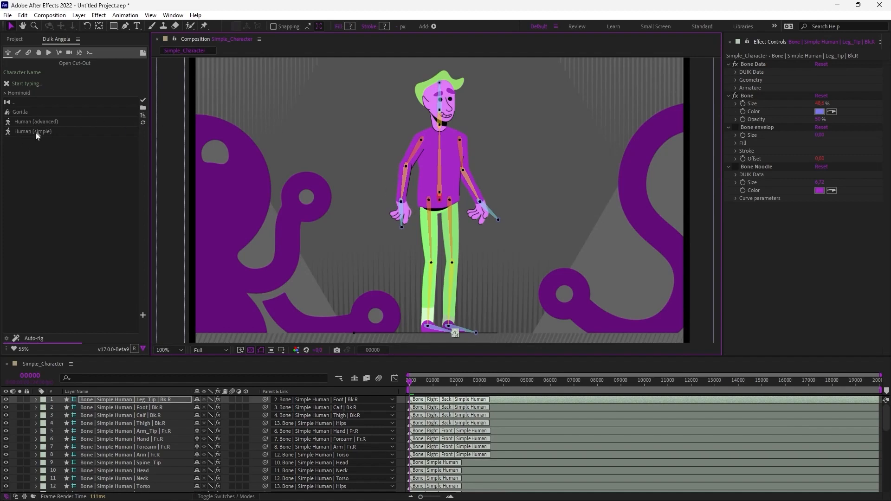
{"action": "mouse_move", "coordinate": [422, 216]}
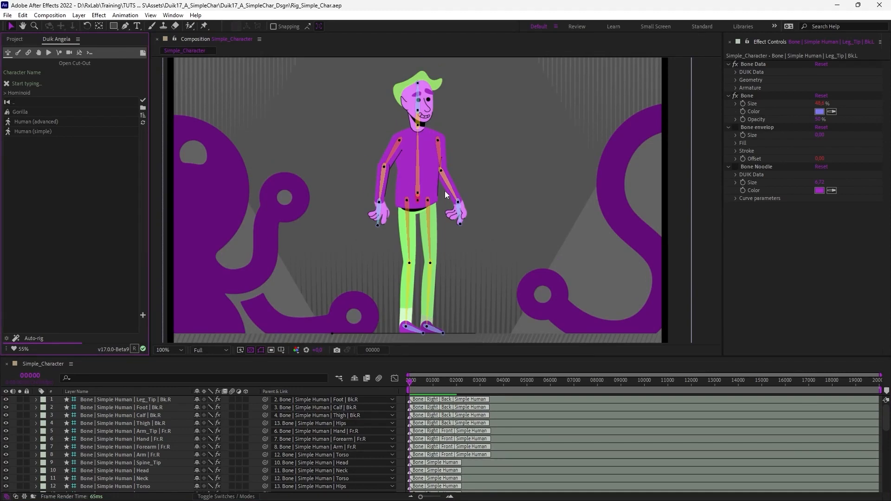
{"action": "mouse_move", "coordinate": [203, 462]}
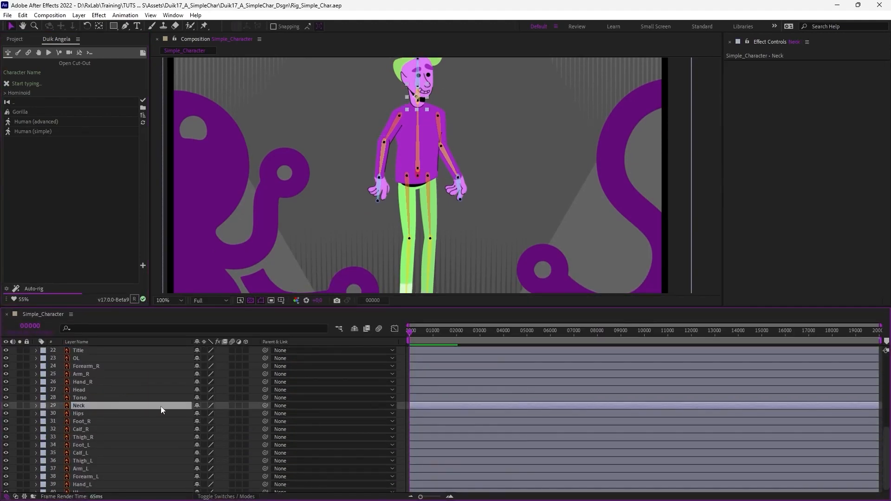
Step: Select the Neck artwork layer and parent it to the Neck bone
{"action": "left_click", "coordinate": [278, 405]}
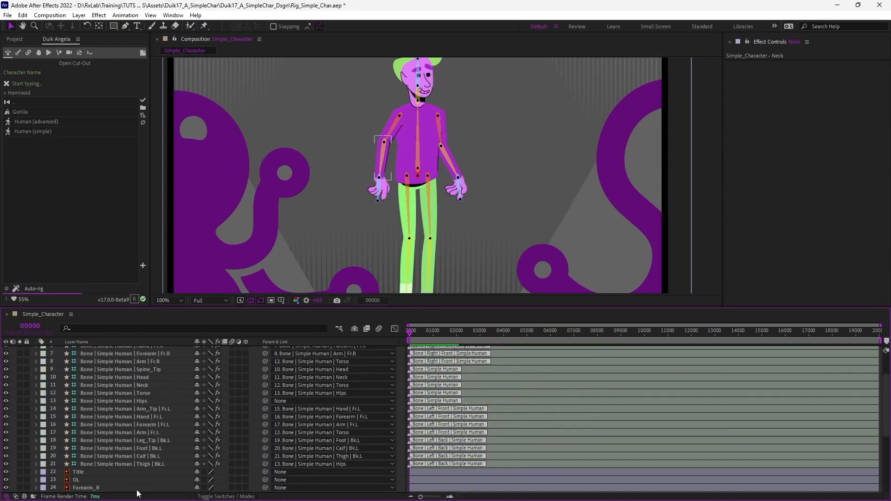
{"action": "left_click", "coordinate": [18, 53]}
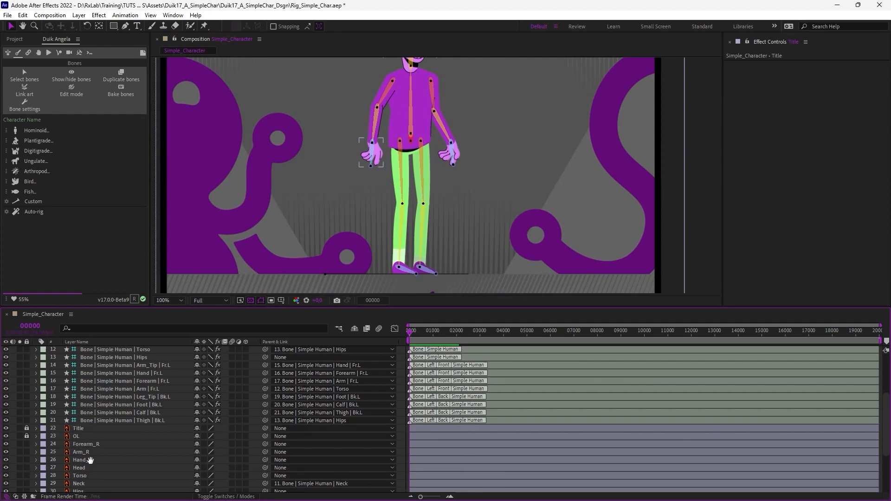
Step: Select the artwork layers starting from Neck to link them to their matching bones
{"action": "scroll", "scroll_direction": "down", "scroll_amount": 3}
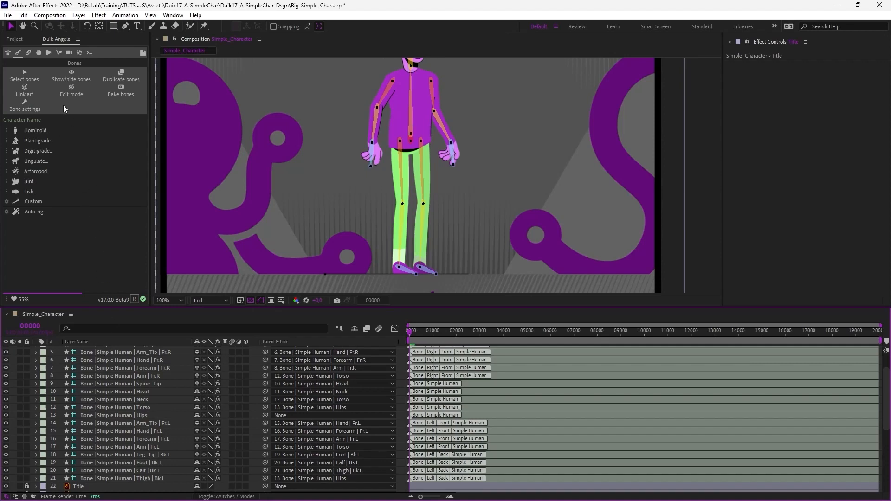
{"action": "mouse_move", "coordinate": [24, 86]}
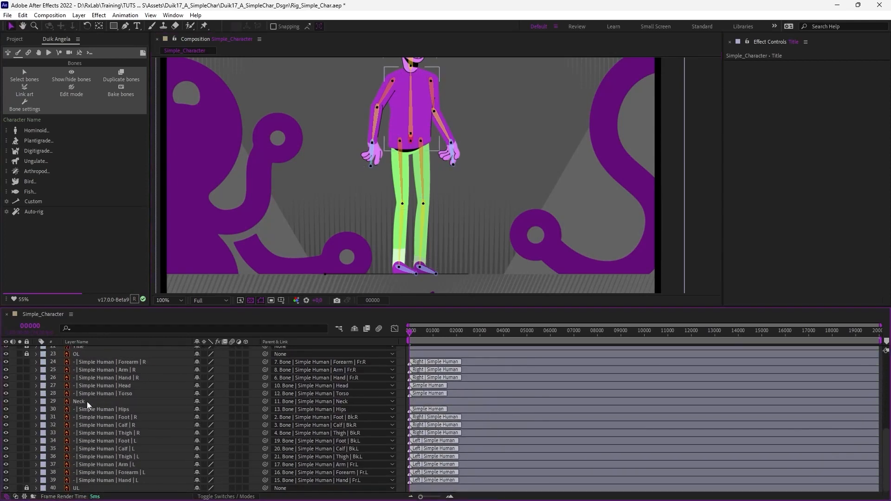
{"action": "left_click", "coordinate": [79, 401]}
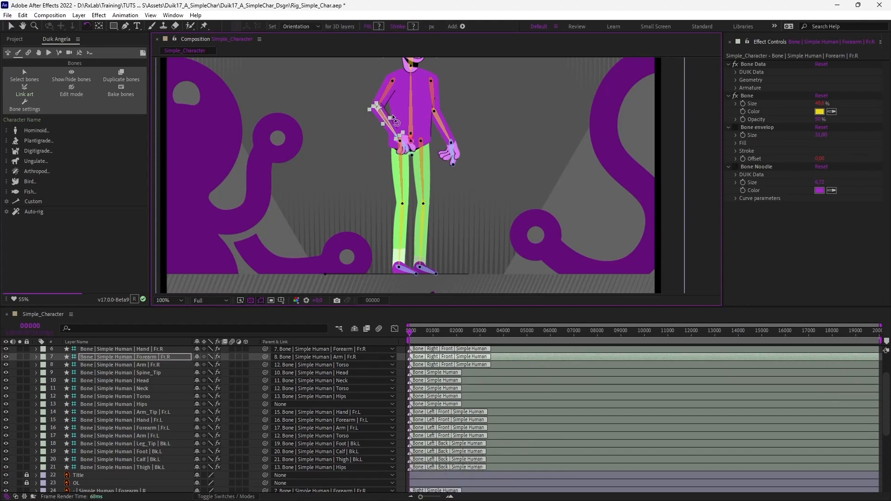
Step: Shift-select all bone layers and run Duik Auto-rig to generate controllers and IK
{"action": "key", "text": "ctrl+z"}
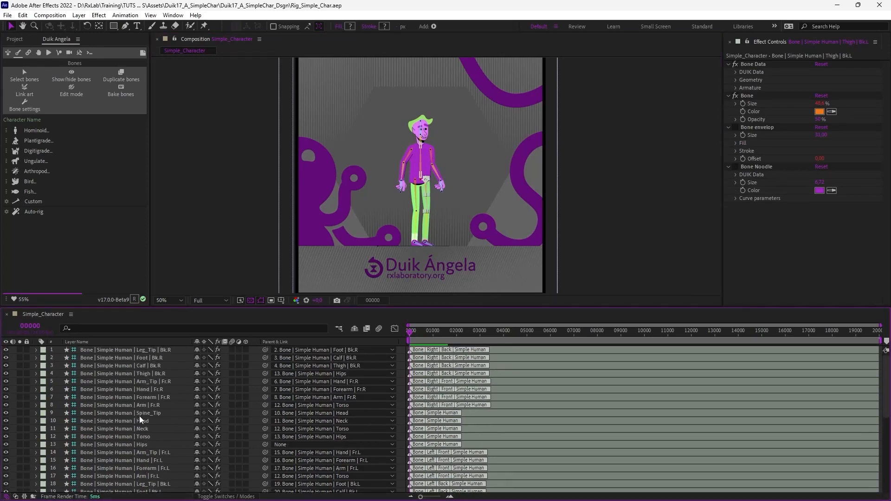
{"action": "key", "text": "shift"}
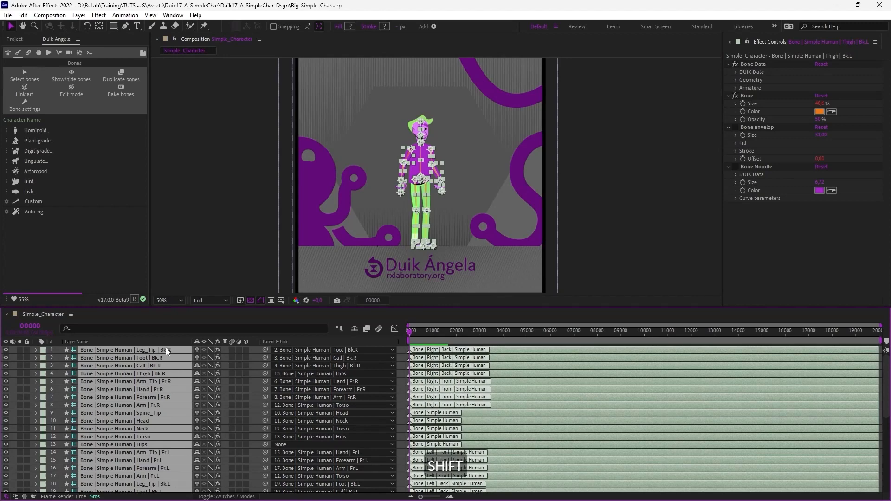
{"action": "mouse_move", "coordinate": [34, 213]}
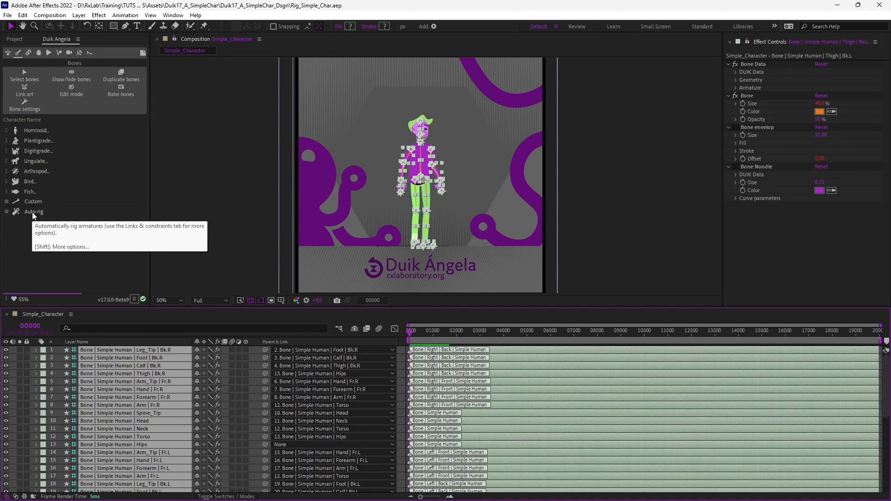
{"action": "left_click", "coordinate": [33, 212]}
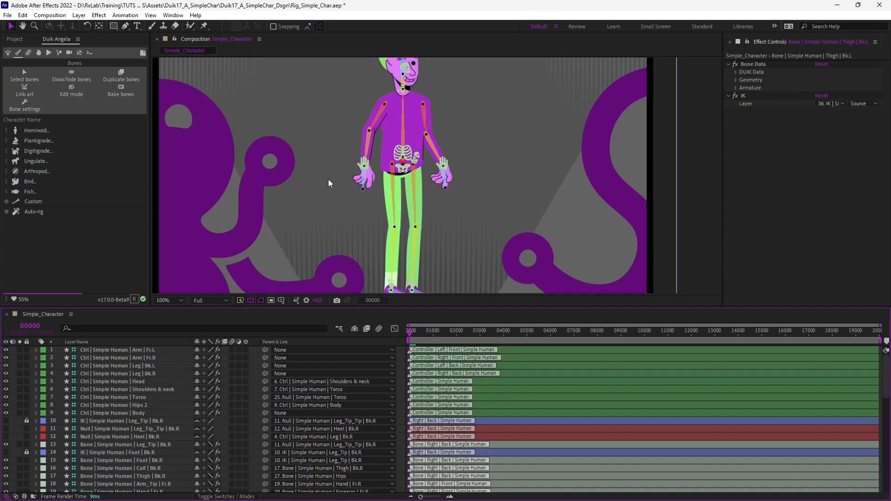
{"action": "mouse_move", "coordinate": [319, 223]}
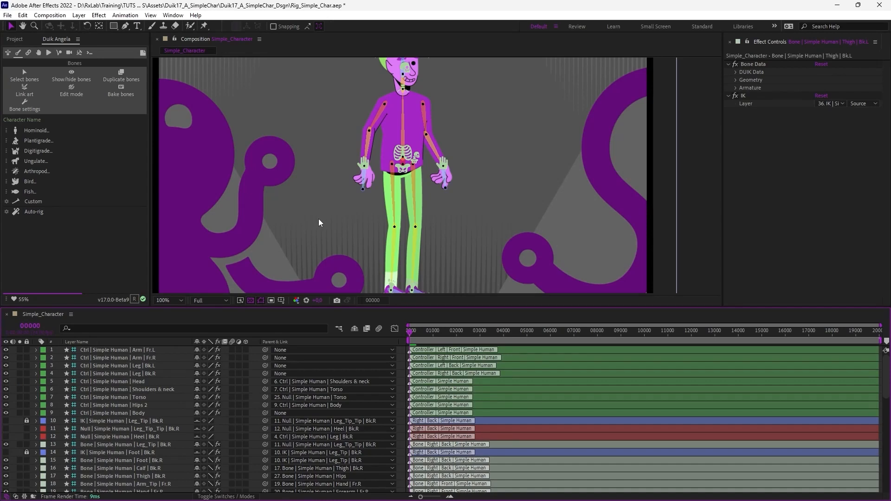
{"action": "mouse_move", "coordinate": [154, 388]}
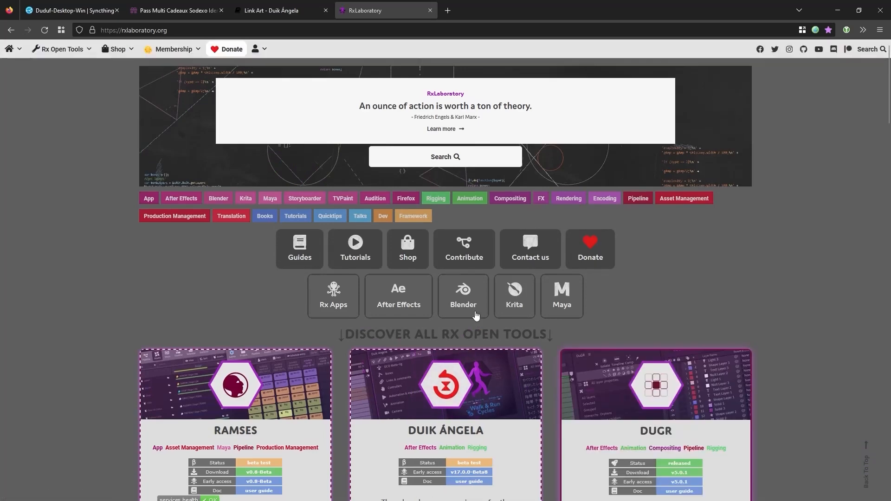
{"action": "scroll", "scroll_direction": "down", "scroll_amount": 3}
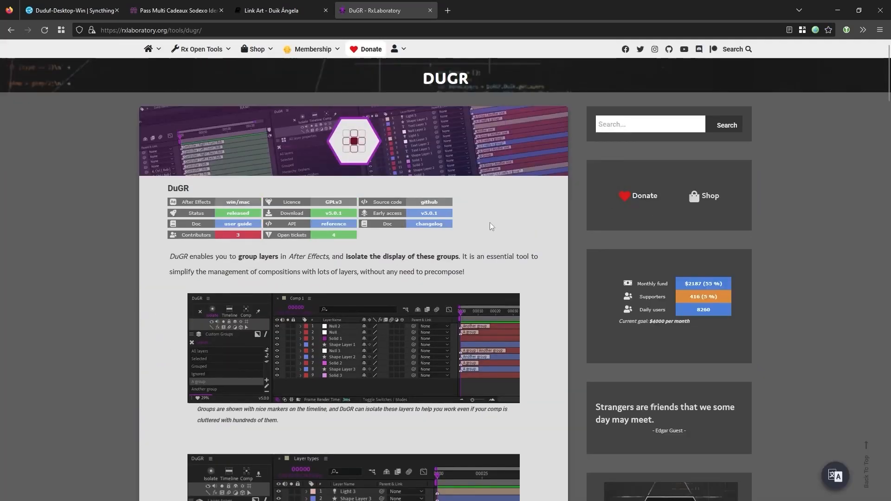
{"action": "scroll", "scroll_direction": "down", "scroll_amount": 3}
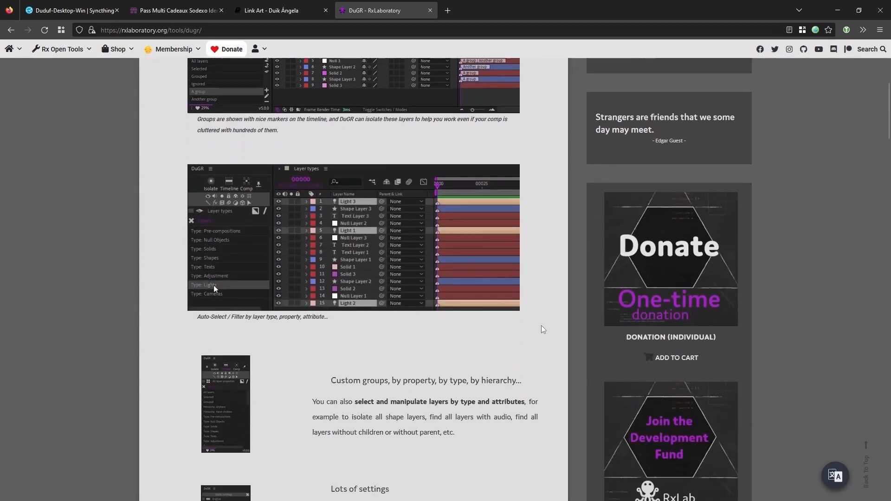
{"action": "scroll", "scroll_direction": "down", "scroll_amount": 3}
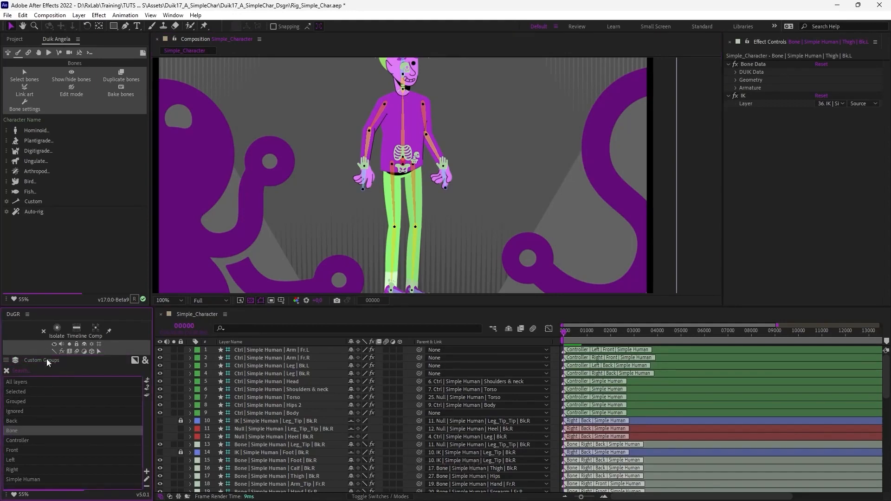
Step: Hide all bone layers with DuGR's Bone group Show/Hide button
{"action": "left_click", "coordinate": [56, 345]}
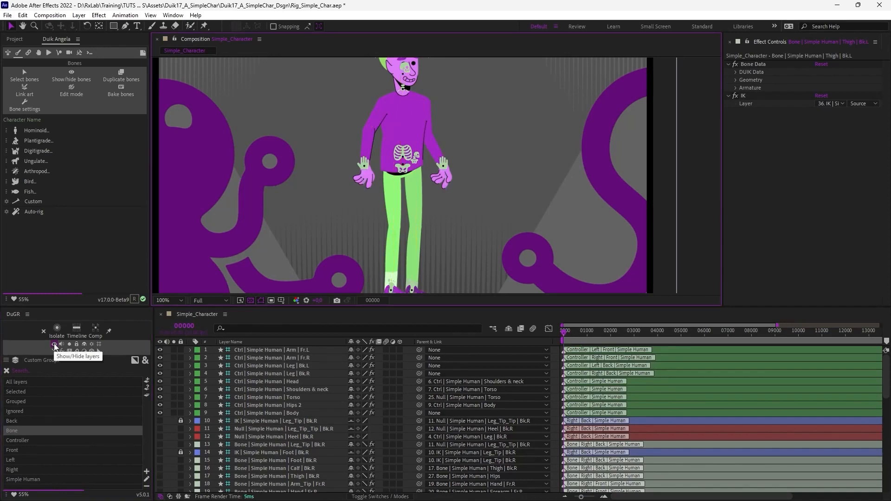
{"action": "mouse_move", "coordinate": [83, 344]}
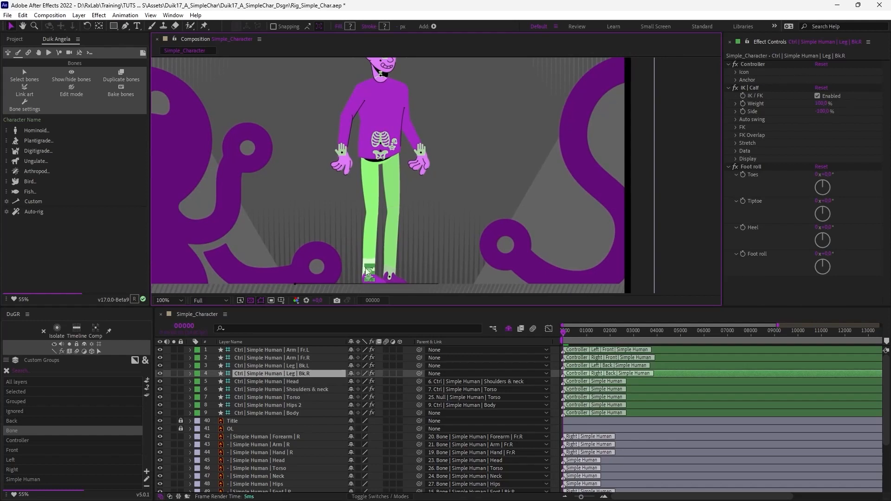
{"action": "mouse_move", "coordinate": [369, 278]}
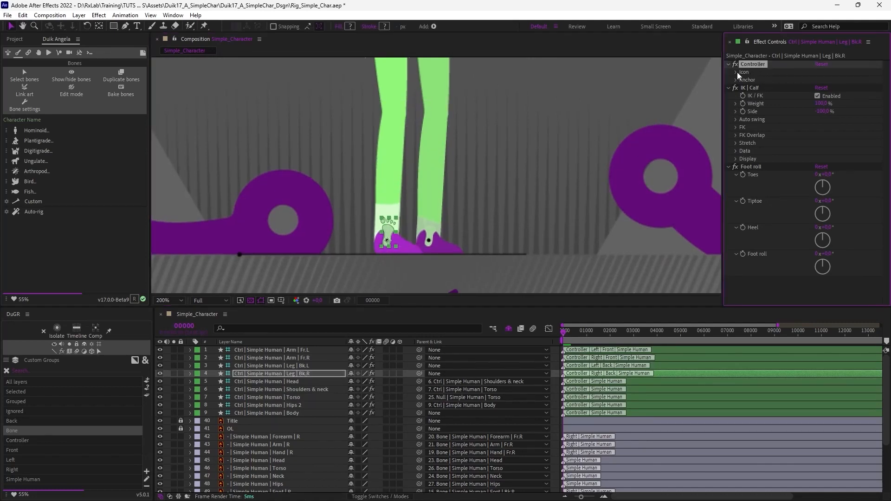
Step: Reposition the foot, torso, arm and head controller icons through their Controller > Icon settings
{"action": "left_click", "coordinate": [736, 73]}
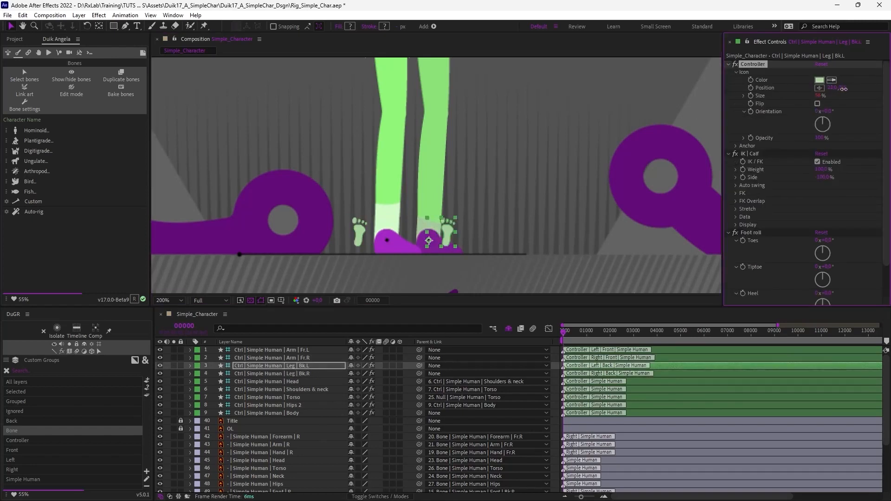
{"action": "left_click_drag", "start_coordinate": [438, 227], "coordinate": [451, 219]}
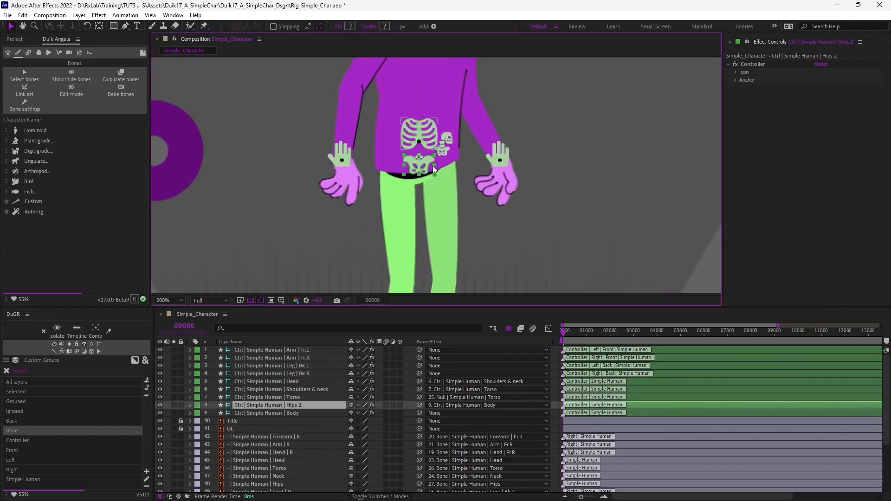
{"action": "left_click", "coordinate": [265, 397]}
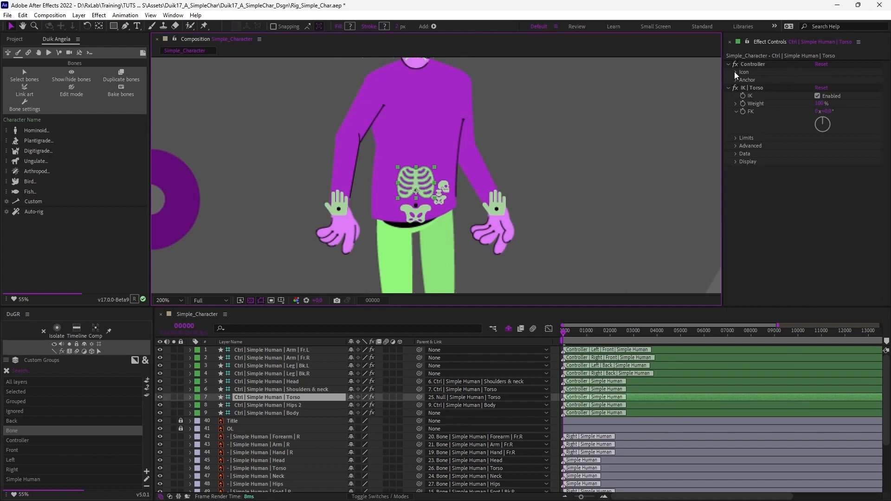
{"action": "left_click", "coordinate": [736, 73]}
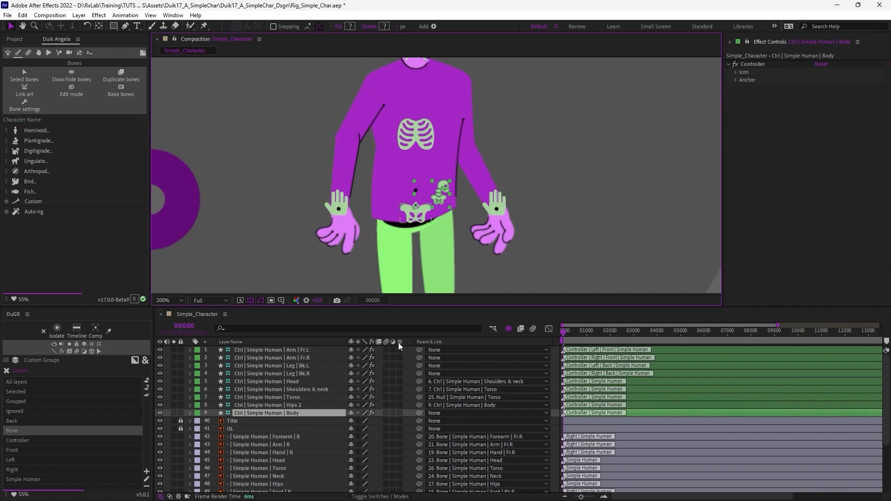
{"action": "left_click", "coordinate": [736, 73]}
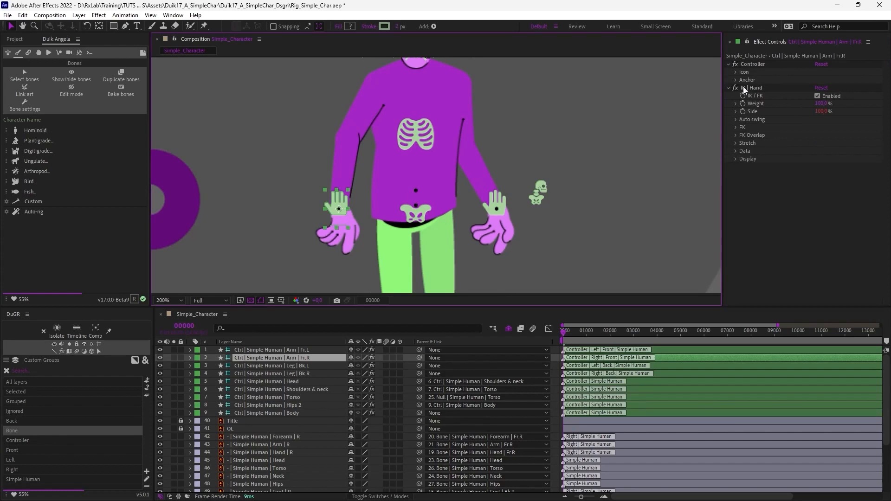
{"action": "left_click", "coordinate": [735, 64]}
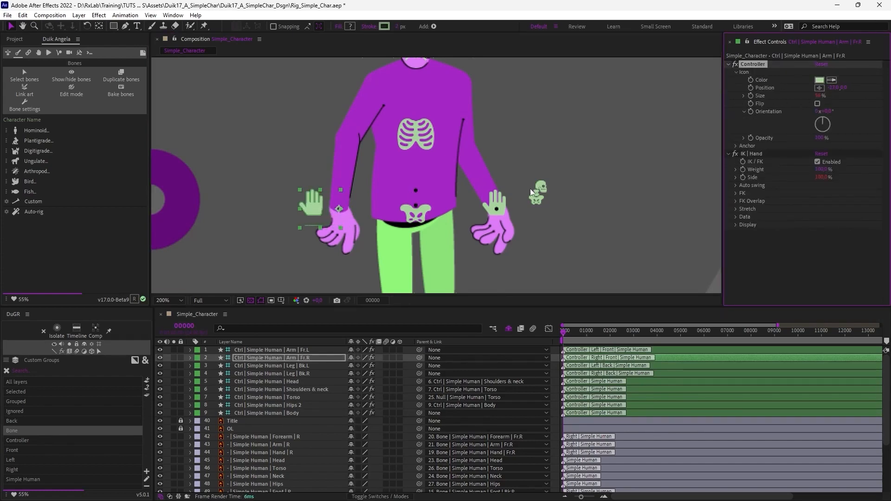
{"action": "left_click", "coordinate": [270, 350]}
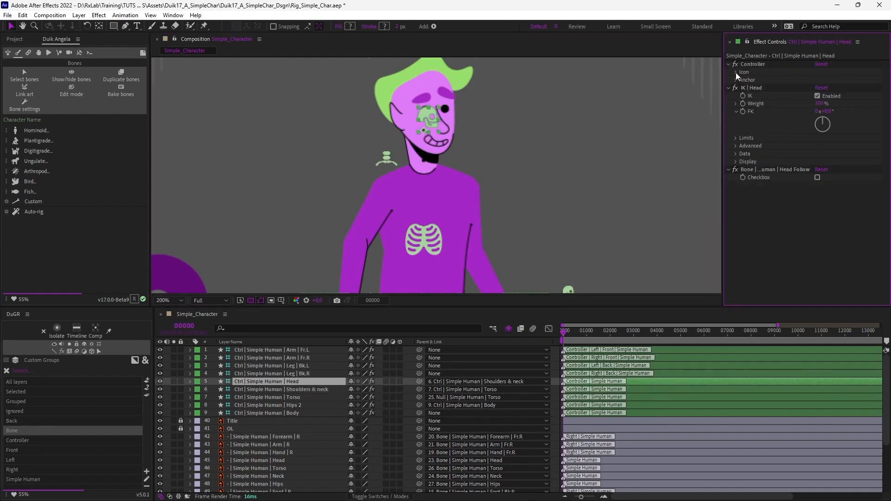
{"action": "left_click", "coordinate": [729, 63]}
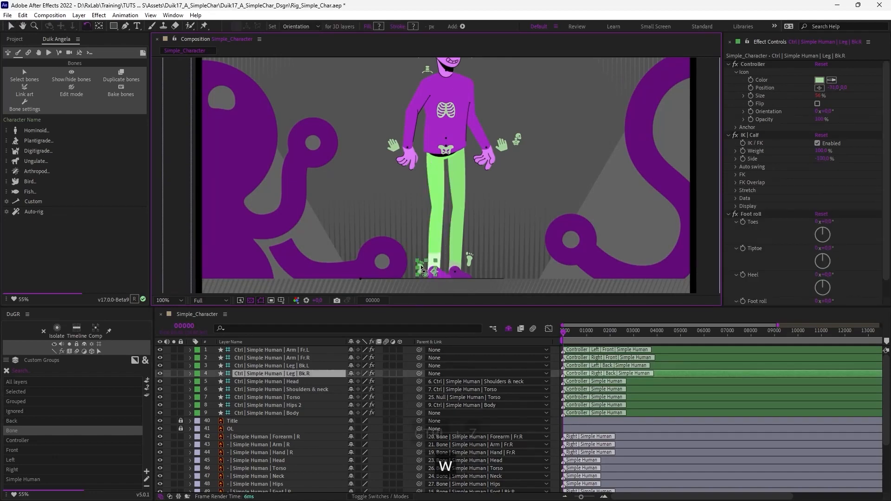
{"action": "key", "text": "ctrl+z"}
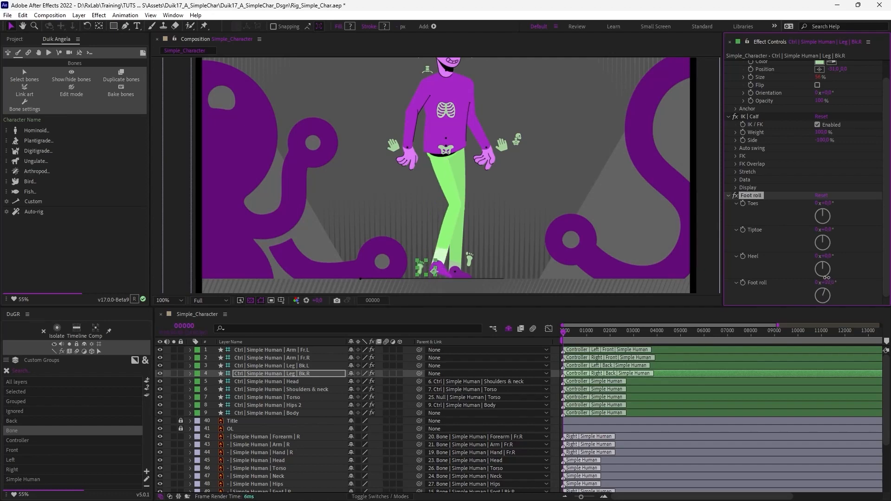
{"action": "key", "text": "ctrl+z"}
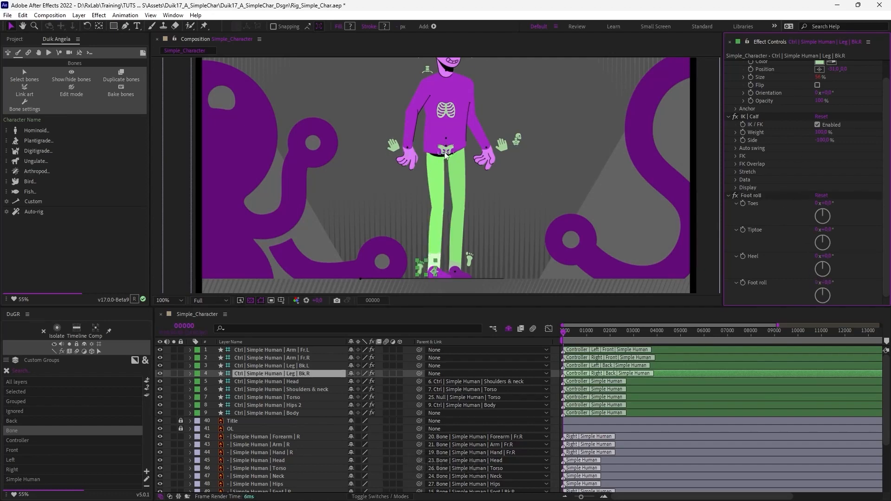
{"action": "left_click", "coordinate": [267, 405]}
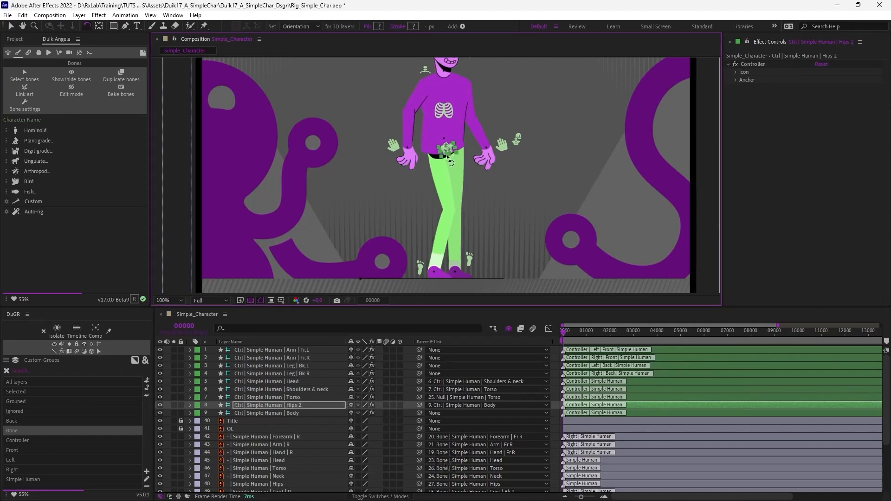
{"action": "key", "text": "ctrl+z"}
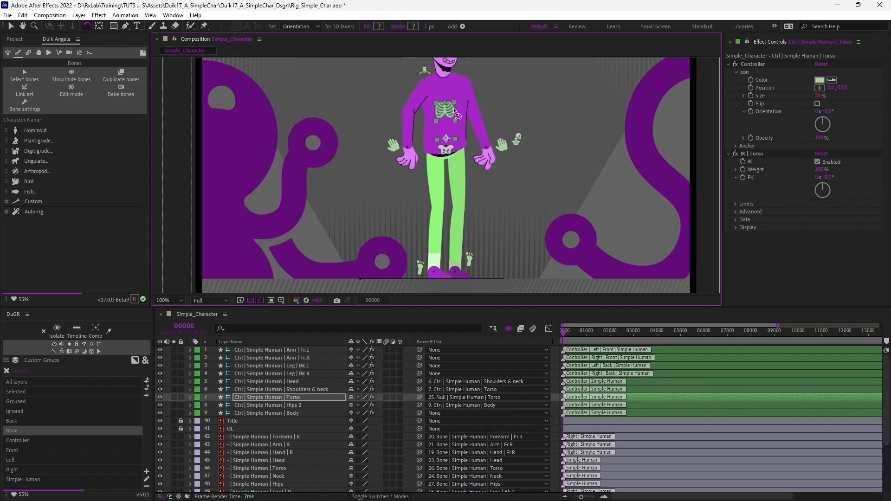
{"action": "key", "text": "ctrl+z"}
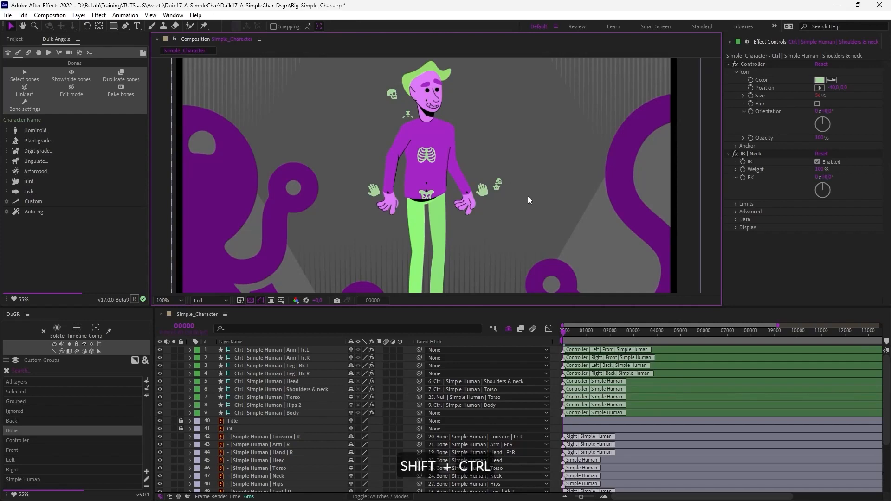
Step: Save the project over the existing Rig_Simple_Char.aep, confirming the replacement
{"action": "key", "text": "ctrl+shift+s"}
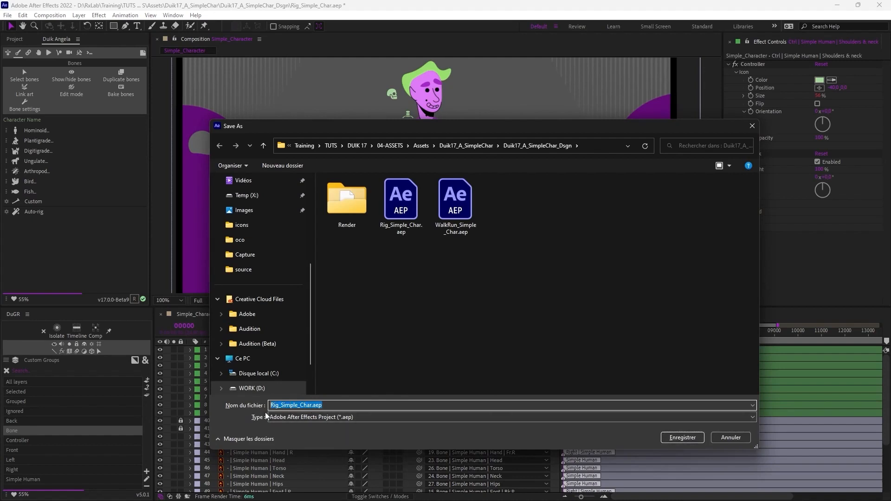
{"action": "left_click", "coordinate": [681, 437]}
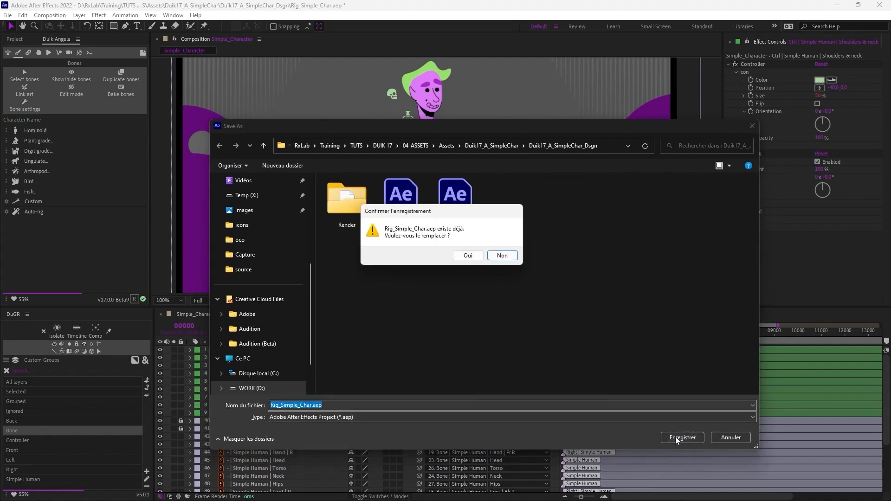
{"action": "left_click", "coordinate": [466, 255]}
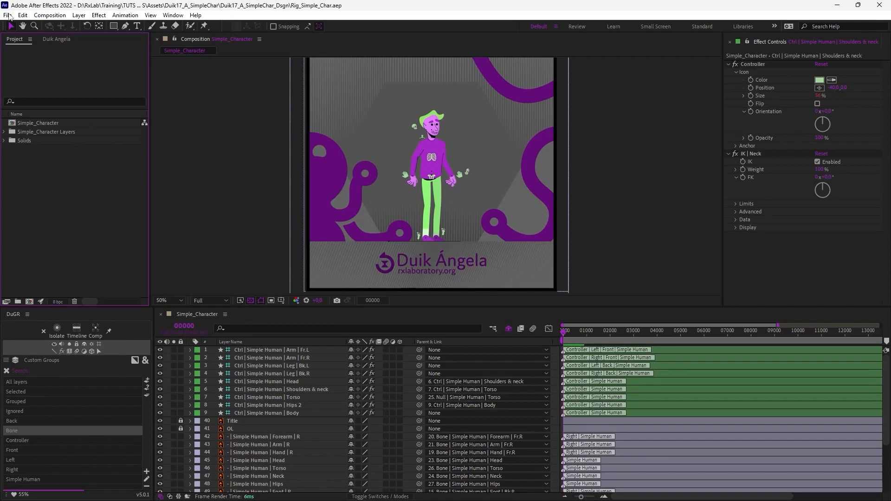
Step: Save a copy of the project as Anim_Simple_Char.aep
{"action": "left_click", "coordinate": [8, 15]}
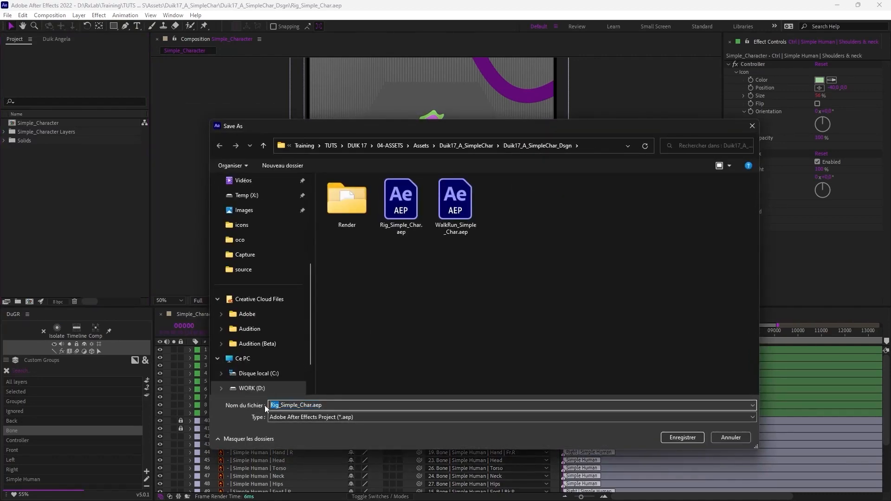
{"action": "type", "text": "Anim_Simple_Char.aep"}
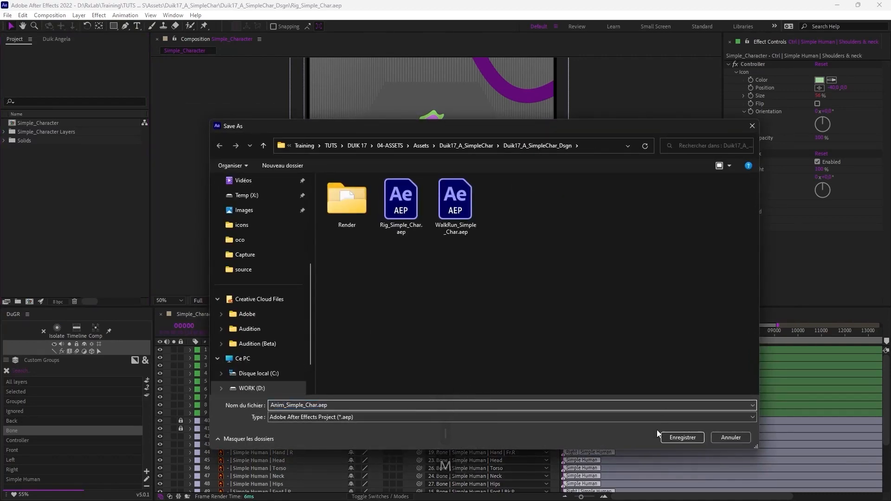
{"action": "left_click", "coordinate": [680, 438]}
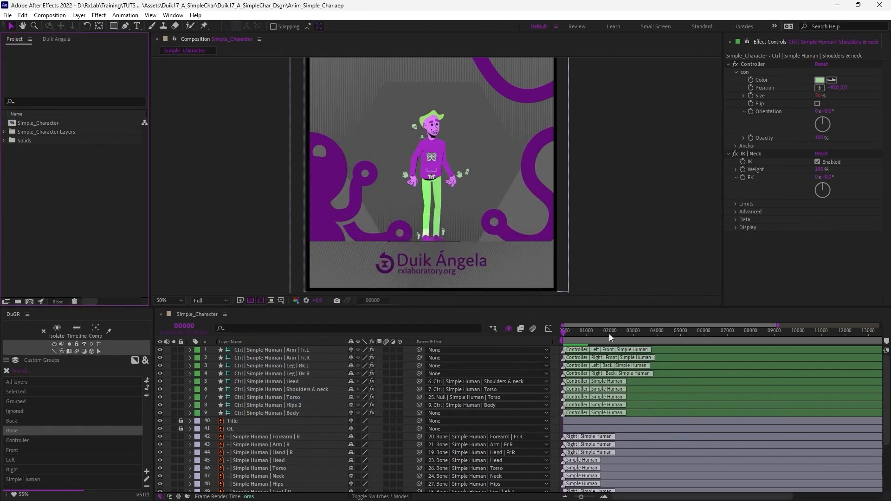
{"action": "mouse_move", "coordinate": [145, 303]}
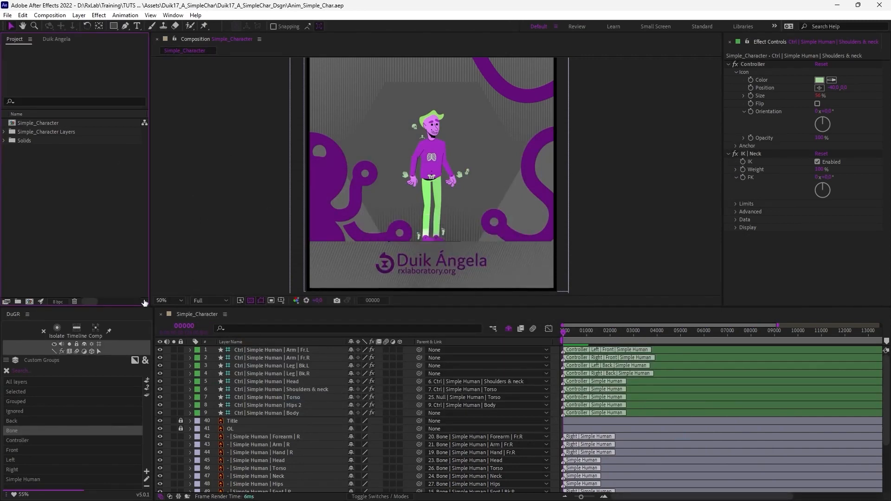
{"action": "mouse_move", "coordinate": [51, 188]}
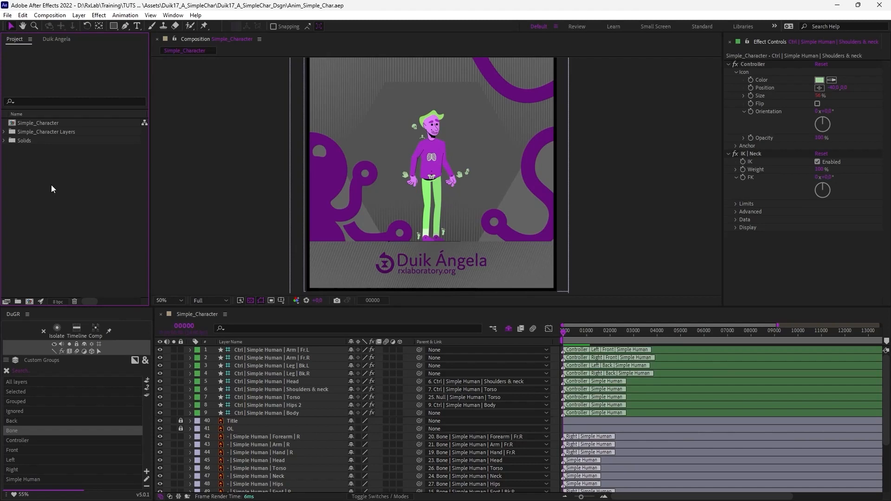
Step: Nest Simple_Character in a new composition, Simple_Character 2
{"action": "left_click", "coordinate": [38, 122]}
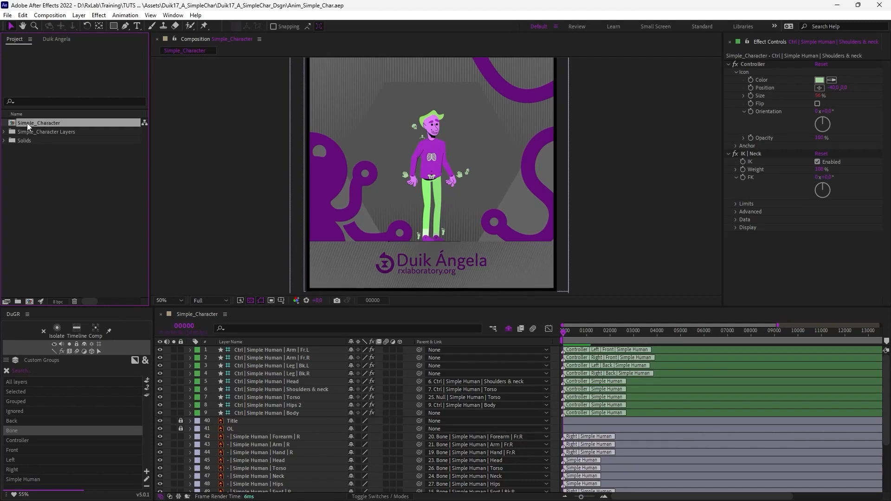
{"action": "left_click", "coordinate": [39, 122]}
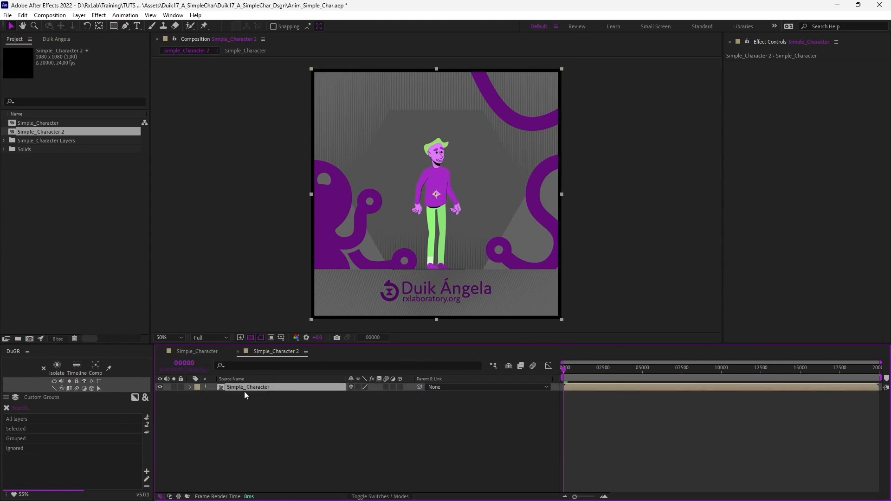
{"action": "mouse_move", "coordinate": [187, 186]}
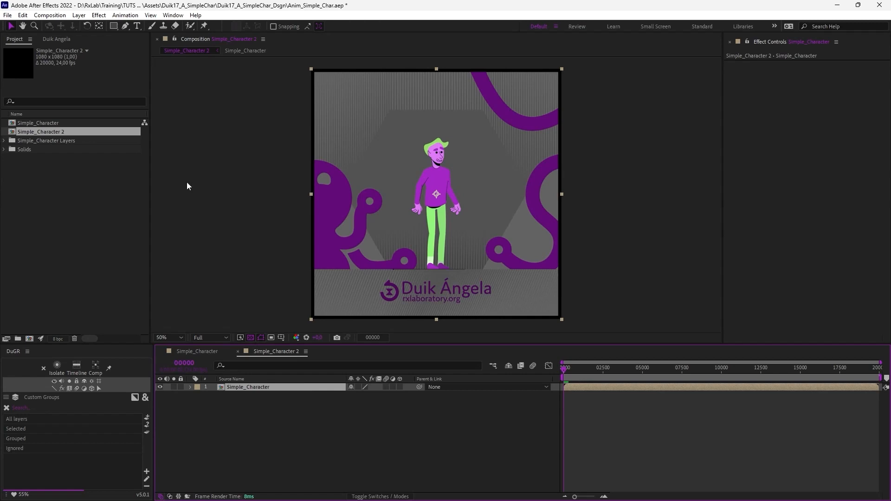
Step: Set Duik's controller extraction to Use expressions and open the Simple_Character precomp
{"action": "left_click", "coordinate": [55, 39]}
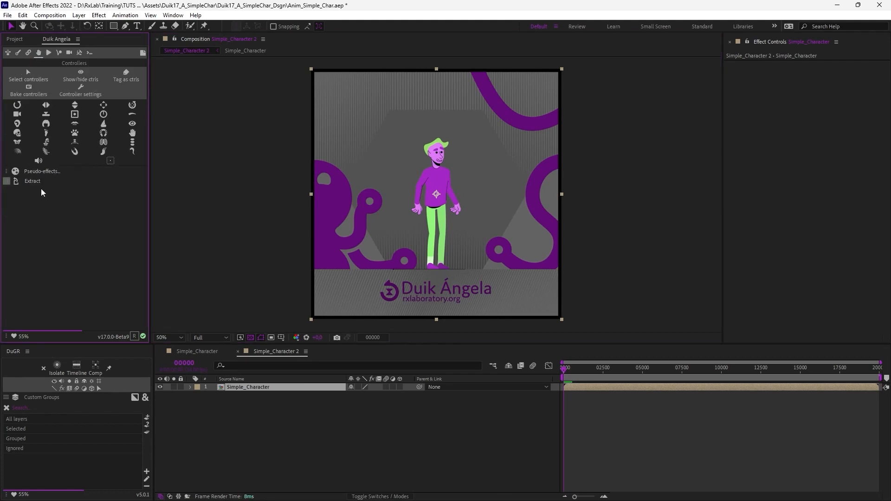
{"action": "mouse_move", "coordinate": [6, 181]}
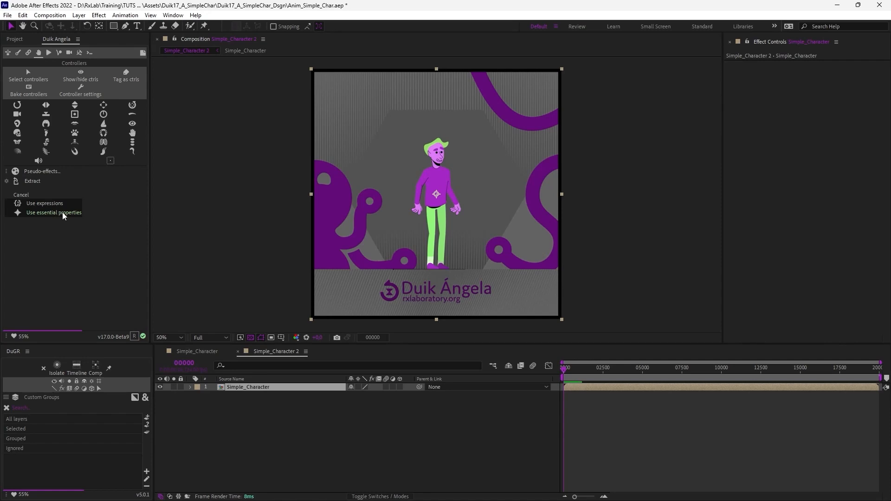
{"action": "mouse_move", "coordinate": [44, 203]}
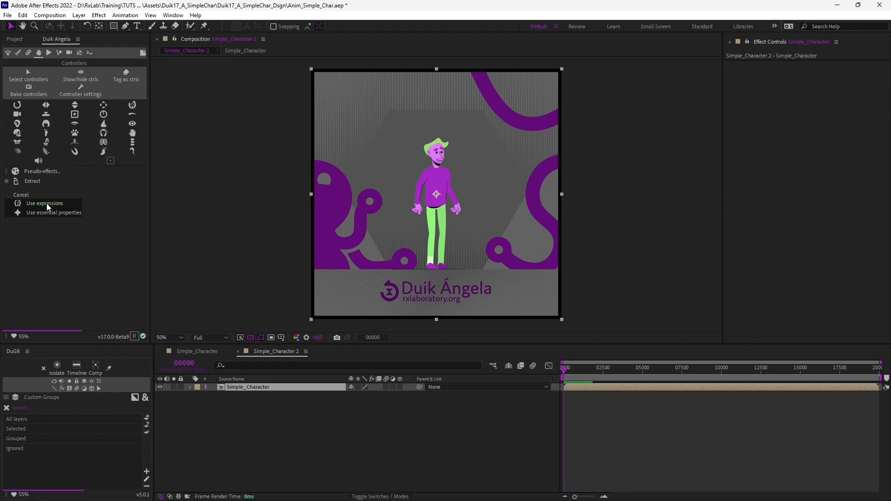
{"action": "left_click", "coordinate": [20, 194]}
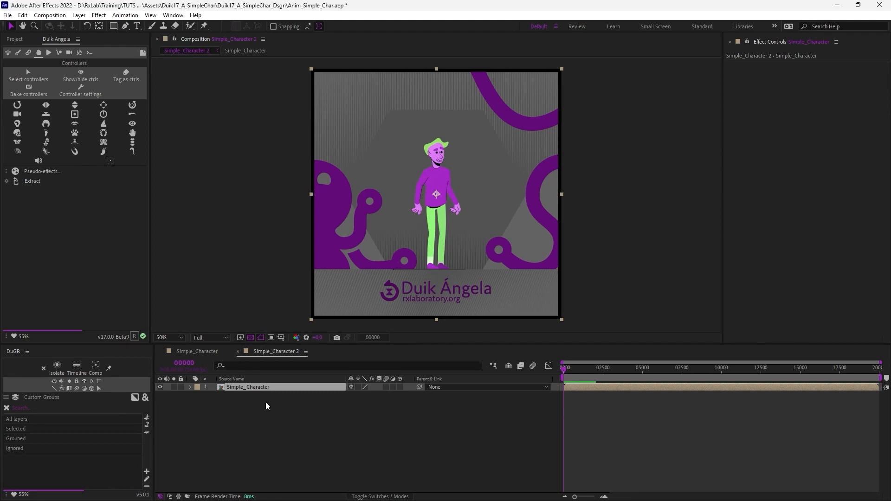
{"action": "left_click", "coordinate": [32, 181]}
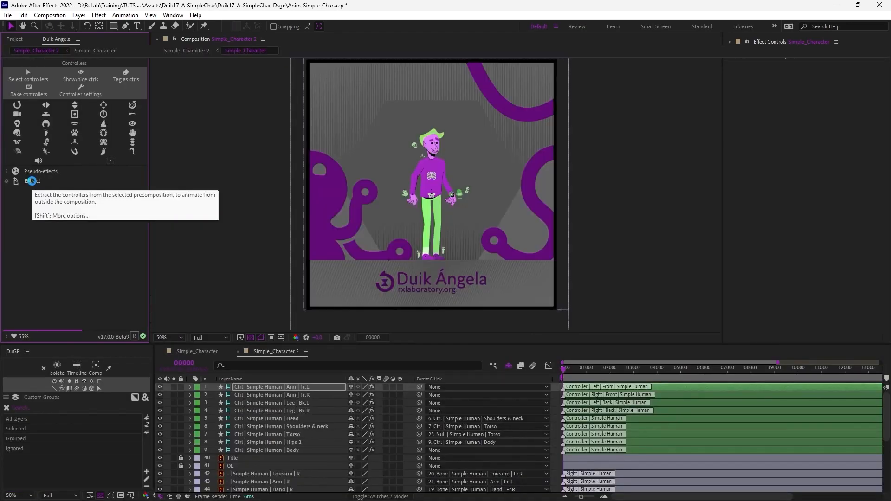
{"action": "key", "text": "shift+ctrl+h"}
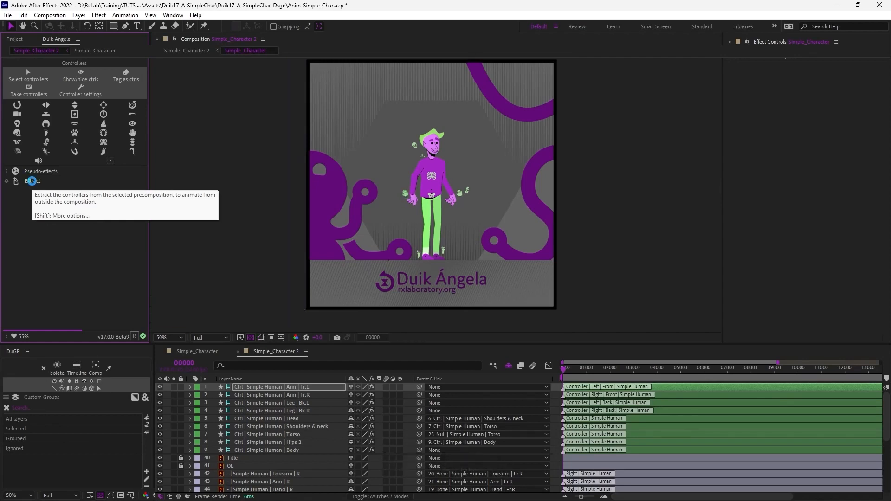
Step: Run Duik Extract to pull the controllers and a locator into Simple_Character 2
{"action": "left_click", "coordinate": [32, 180]}
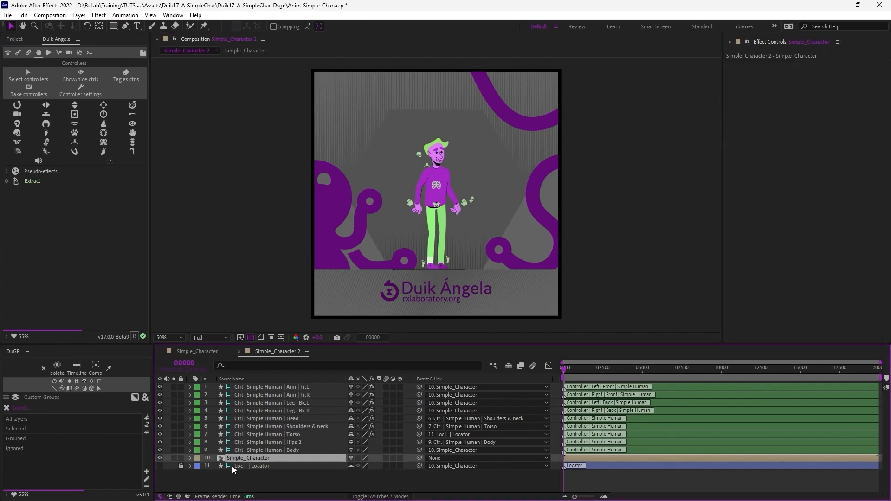
{"action": "mouse_move", "coordinate": [257, 467]}
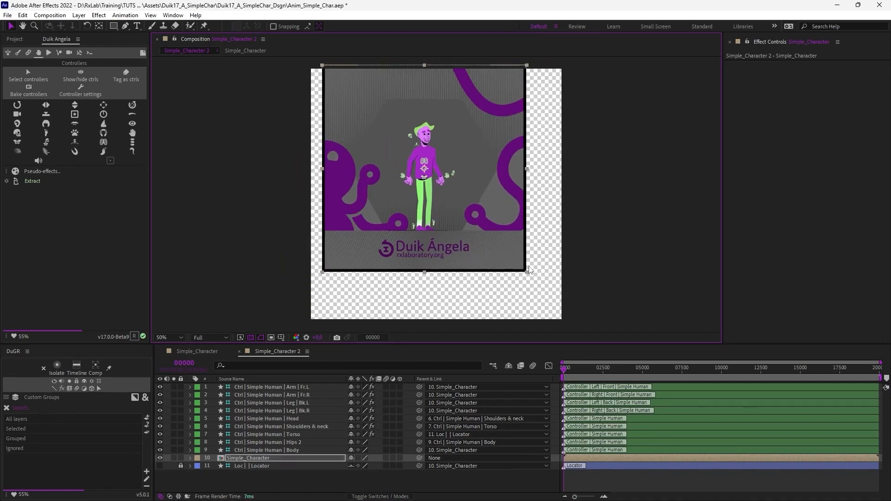
{"action": "key", "text": "ctrl+z"}
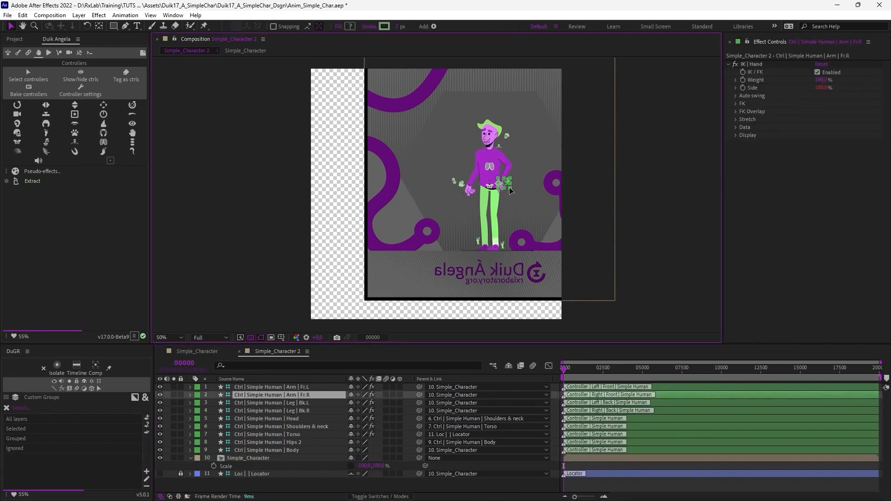
{"action": "key", "text": "ctrl+z"}
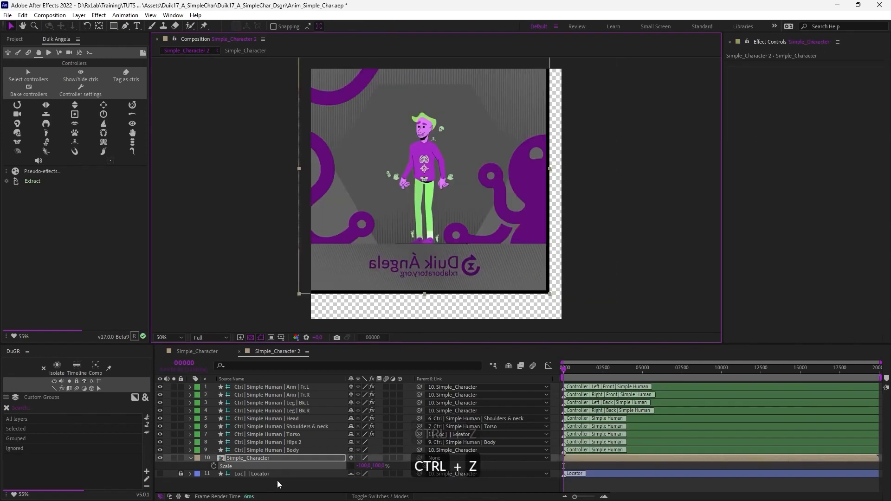
{"action": "key", "text": "ctrl+z"}
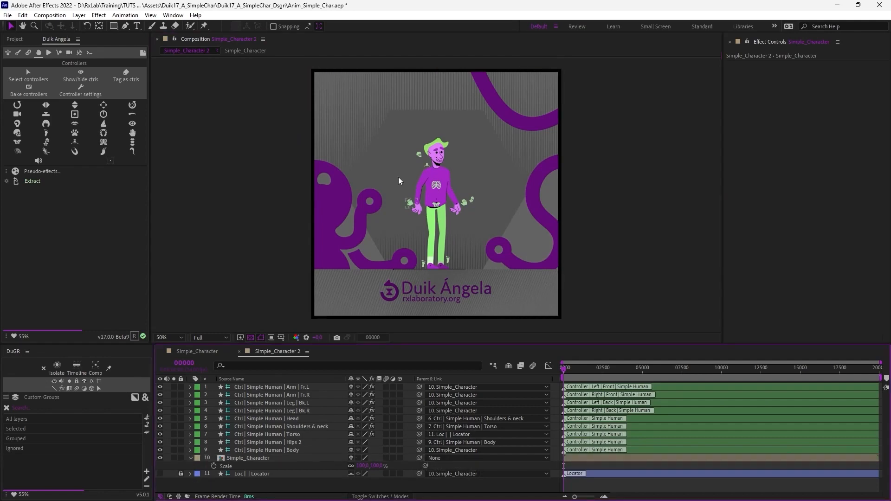
{"action": "left_click", "coordinate": [413, 196]}
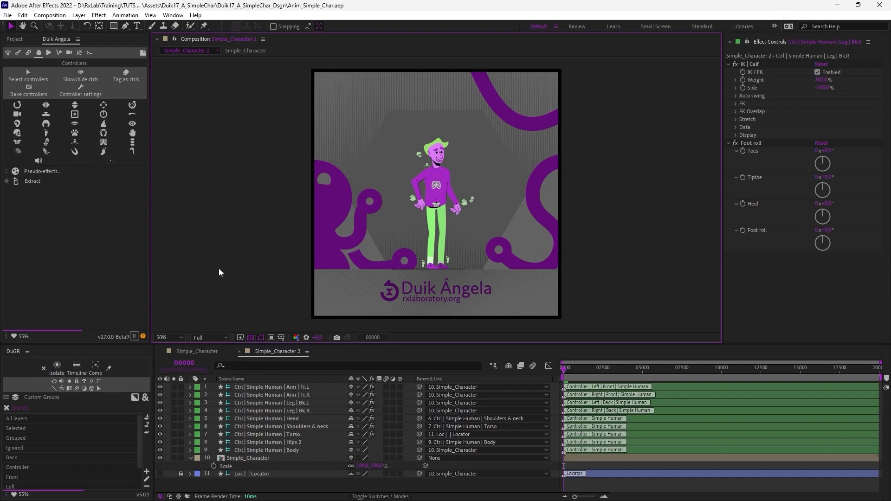
{"action": "mouse_move", "coordinate": [342, 250]}
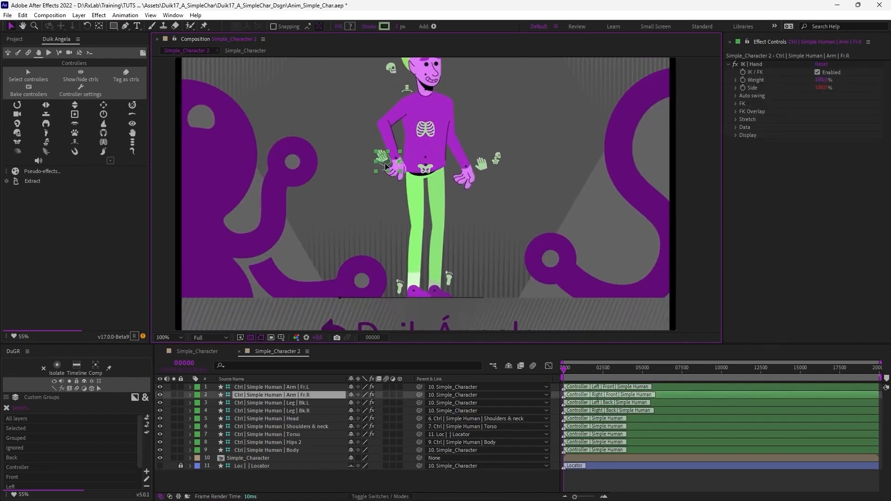
{"action": "left_click_drag", "start_coordinate": [398, 162], "coordinate": [392, 173]}
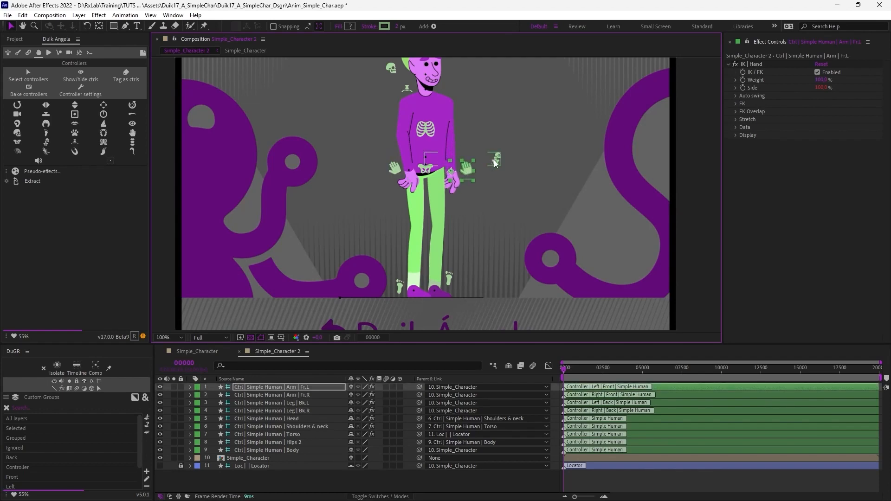
{"action": "left_click", "coordinate": [267, 449]}
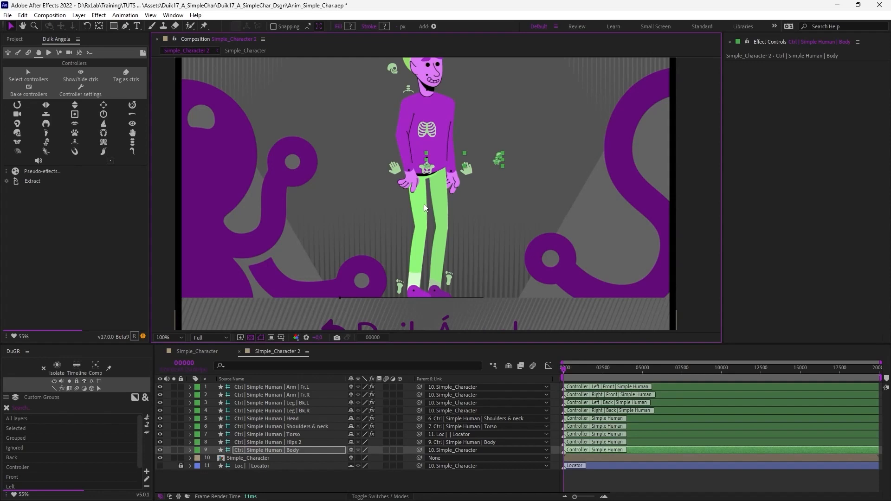
{"action": "mouse_move", "coordinate": [463, 152]}
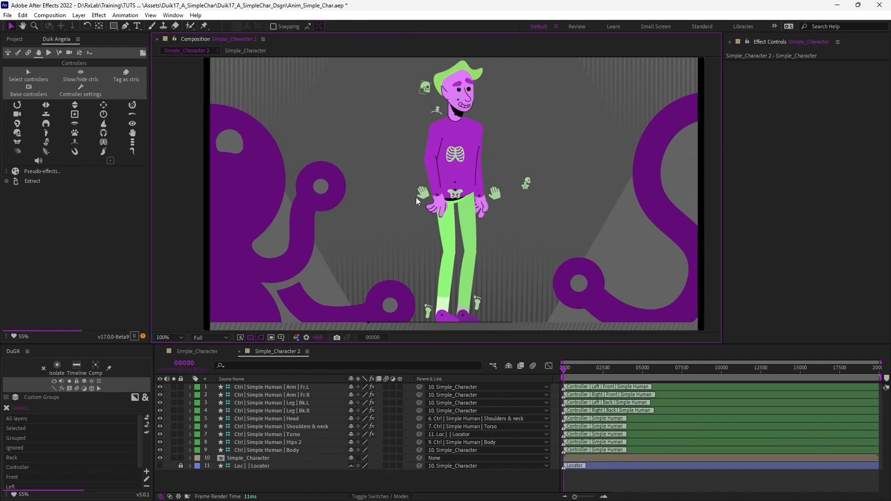
{"action": "left_click", "coordinate": [167, 337]}
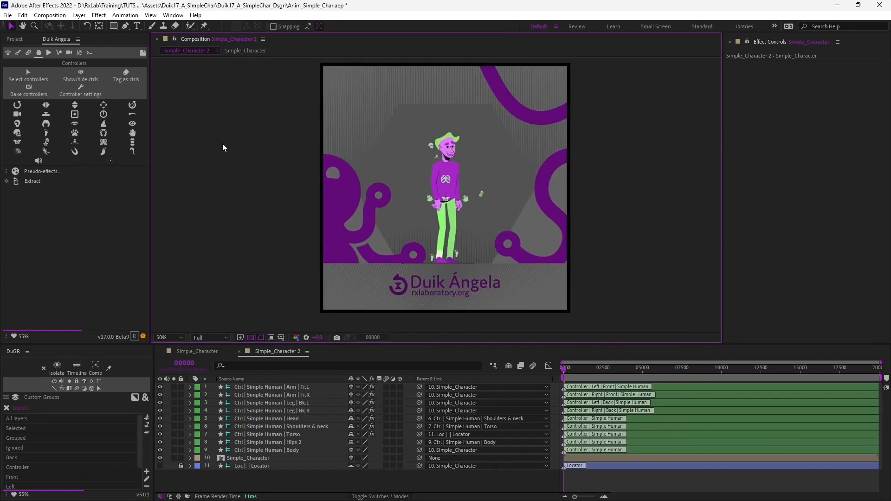
Step: Add a Duik Walk/Run Cycle controller to all character controllers and zoom out
{"action": "left_click", "coordinate": [267, 450]}
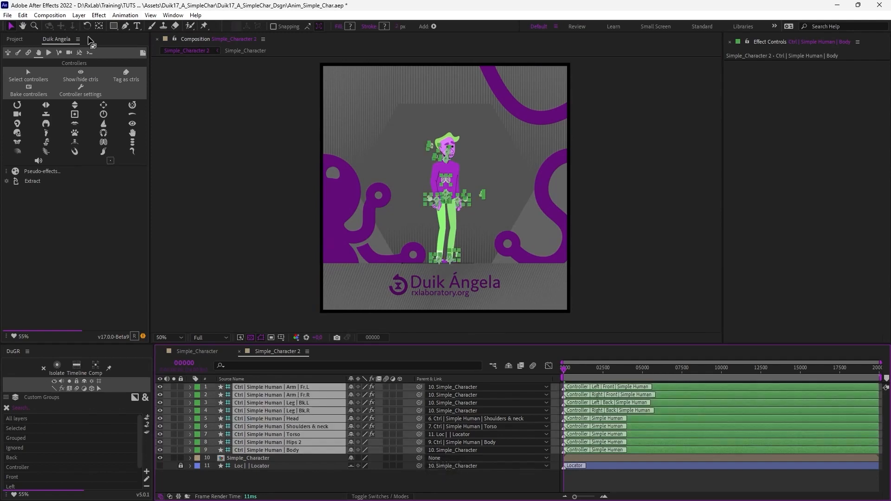
{"action": "mouse_move", "coordinate": [48, 53]}
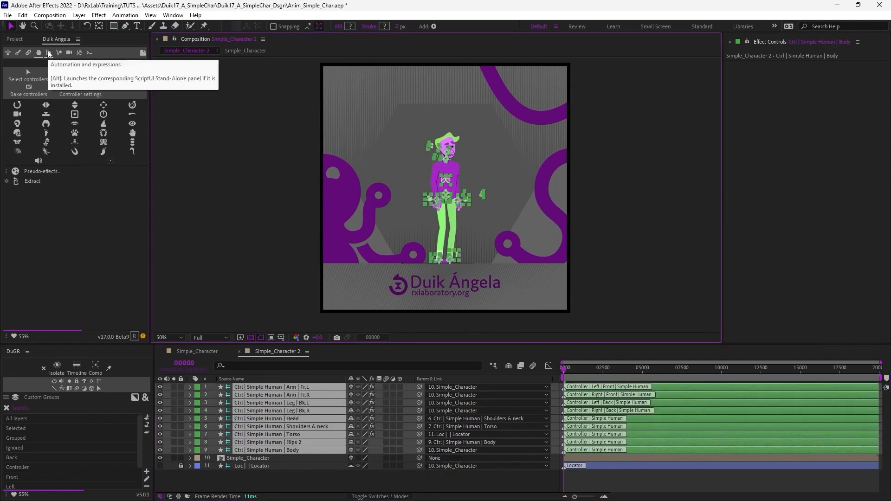
{"action": "left_click", "coordinate": [47, 52]}
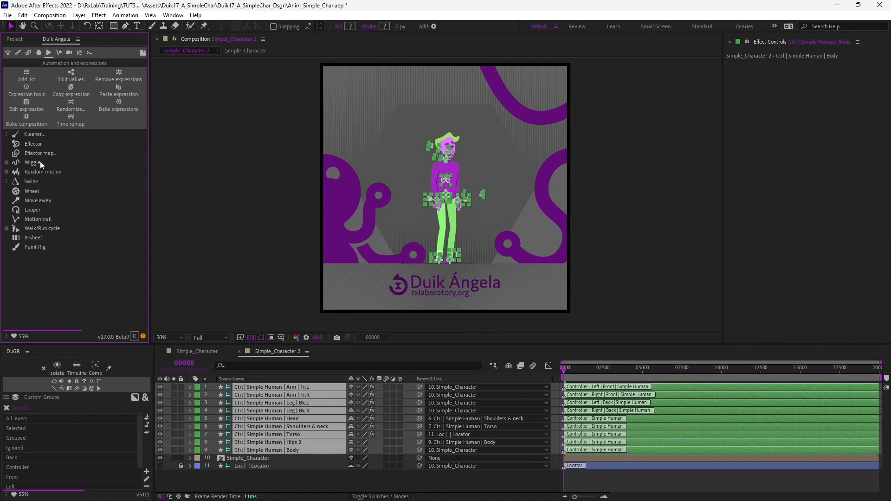
{"action": "mouse_move", "coordinate": [42, 232]}
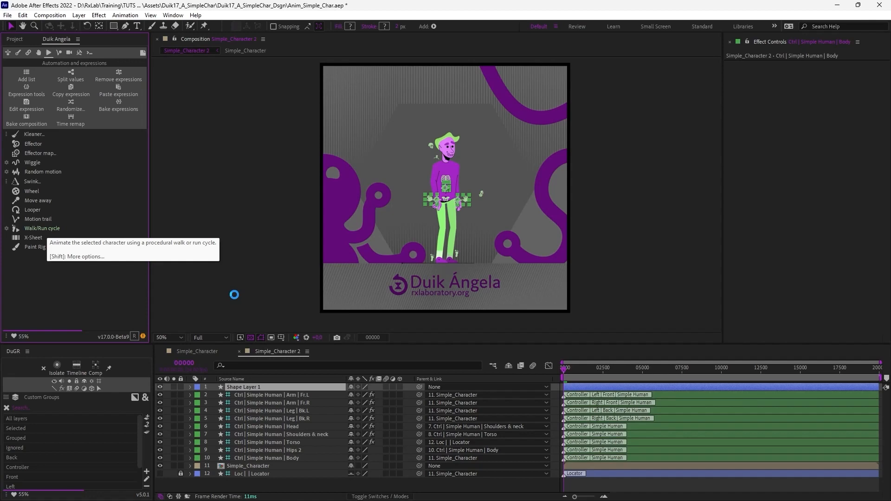
{"action": "left_click", "coordinate": [42, 228]}
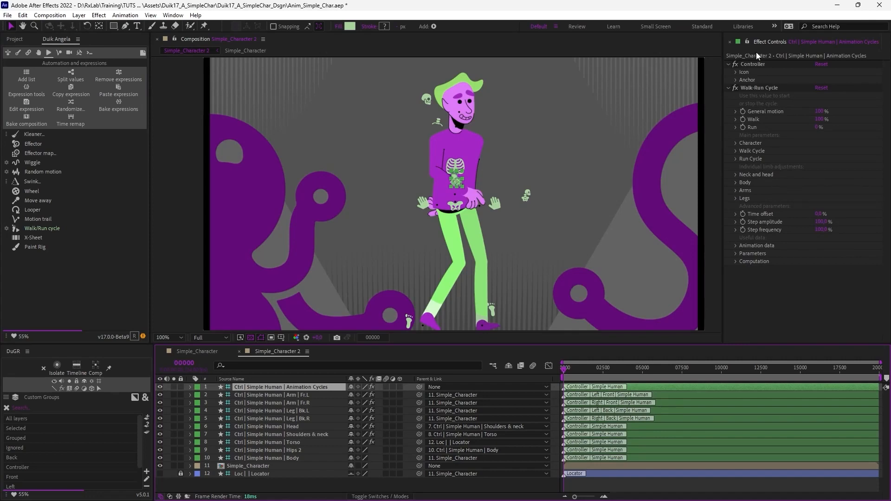
{"action": "mouse_move", "coordinate": [455, 184]}
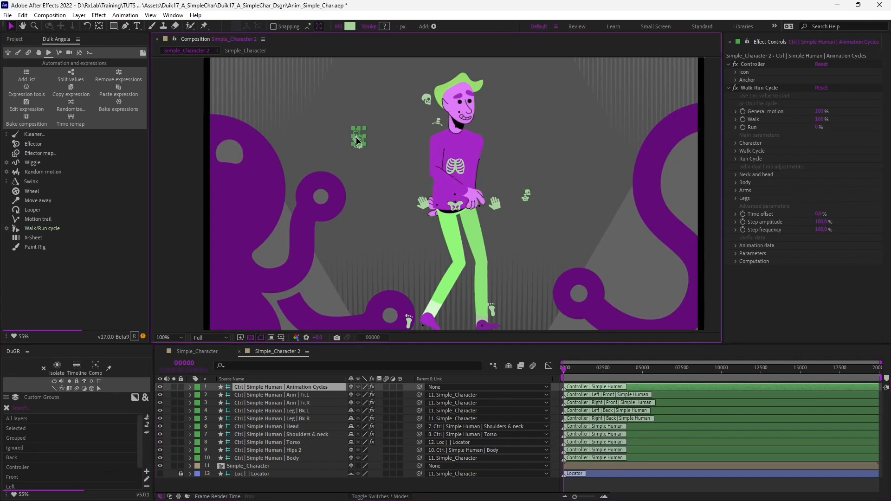
{"action": "left_click", "coordinate": [268, 394]}
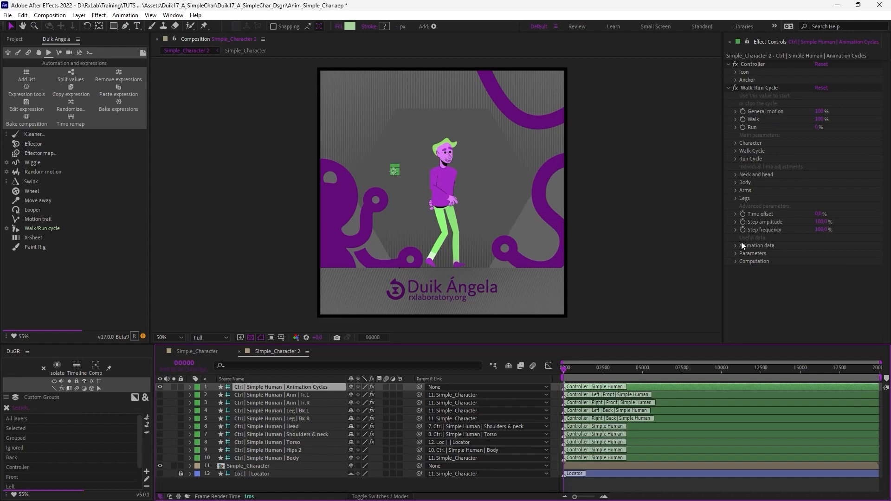
{"action": "mouse_move", "coordinate": [762, 264]}
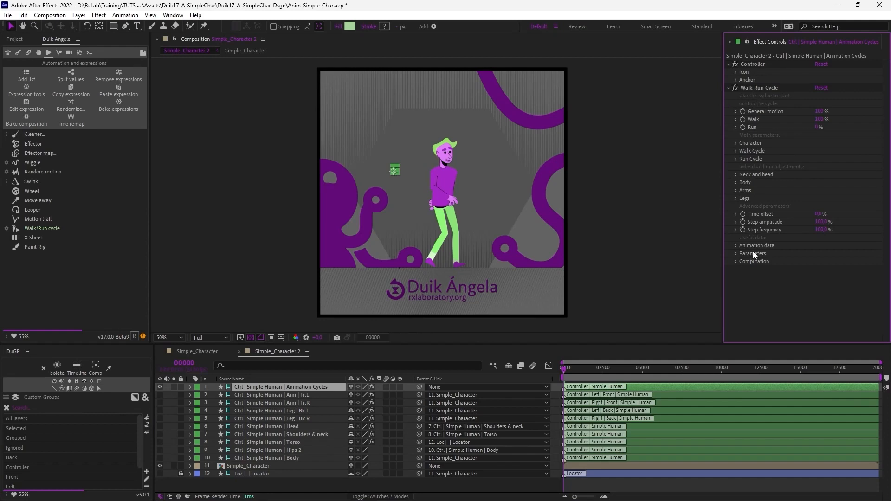
Step: Expand the Computation group to show cycle frequency, duration and speed values
{"action": "left_click", "coordinate": [754, 260]}
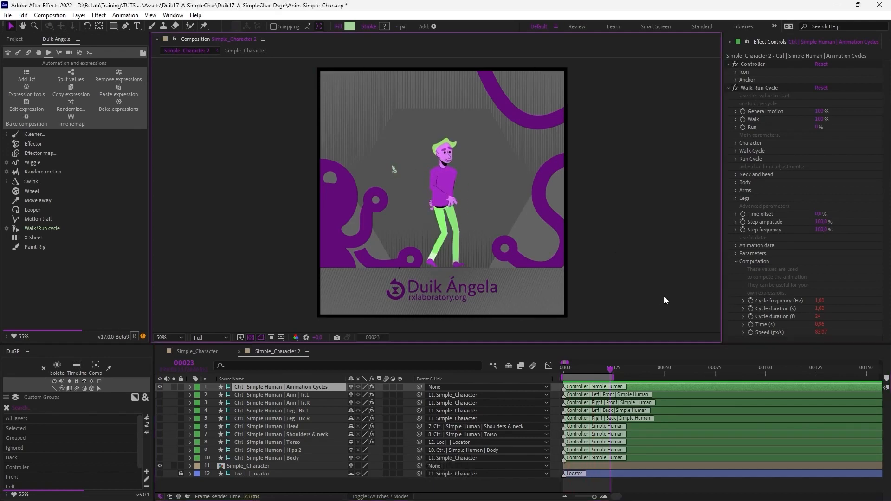
Step: Set the character's Softness to 40% and select the Arm | Fr.L controller
{"action": "left_click", "coordinate": [735, 142]}
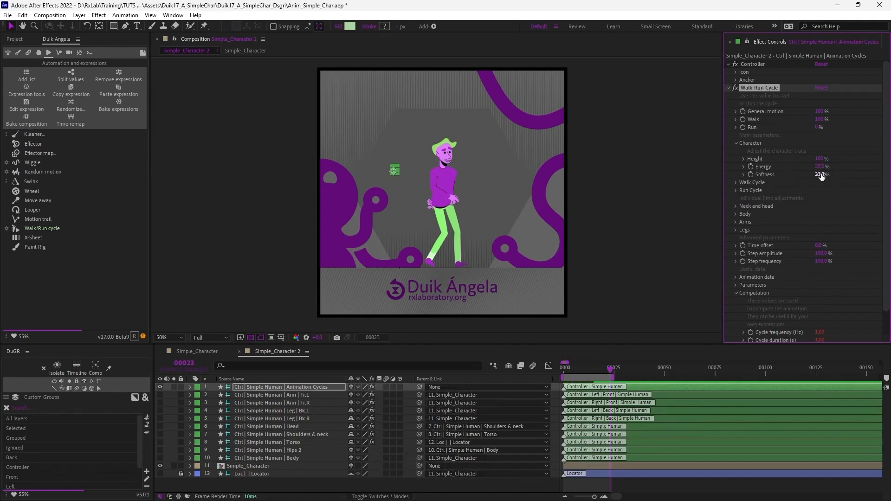
{"action": "type", "text": "40"}
{"action": "key", "text": "enter"}
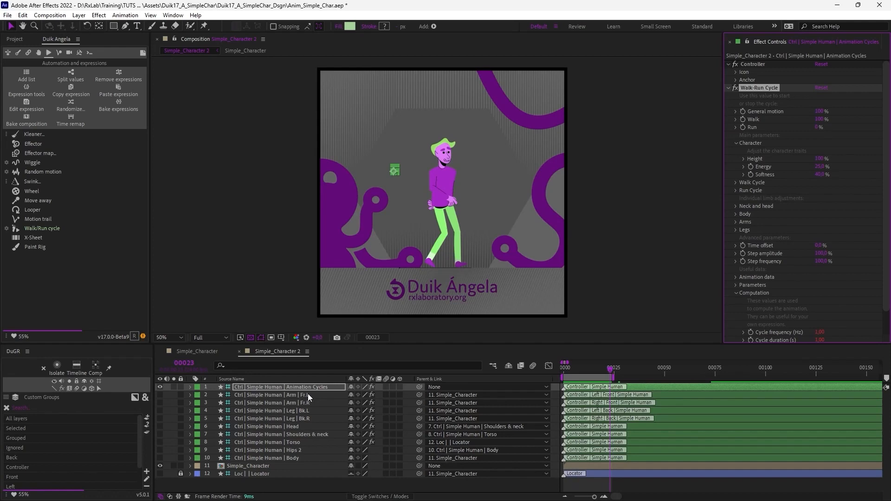
{"action": "left_click", "coordinate": [284, 394]}
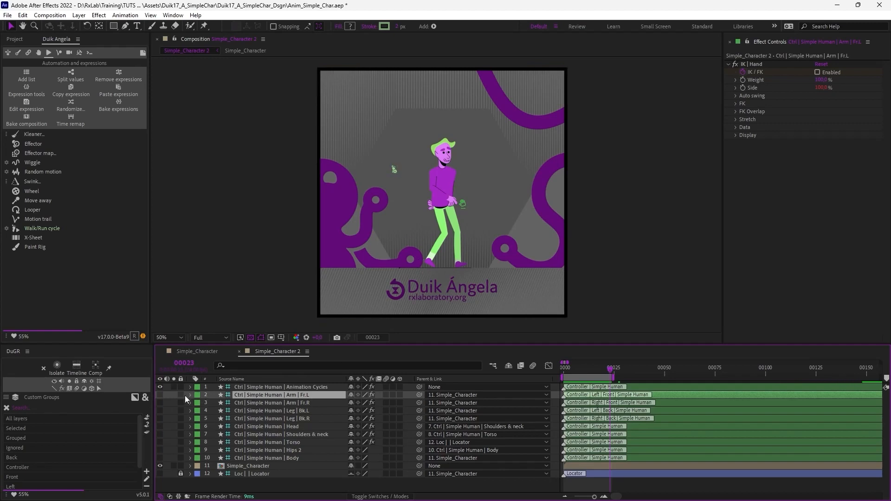
Step: Adjust the front left arm's upper FK rotation
{"action": "left_click", "coordinate": [459, 205]}
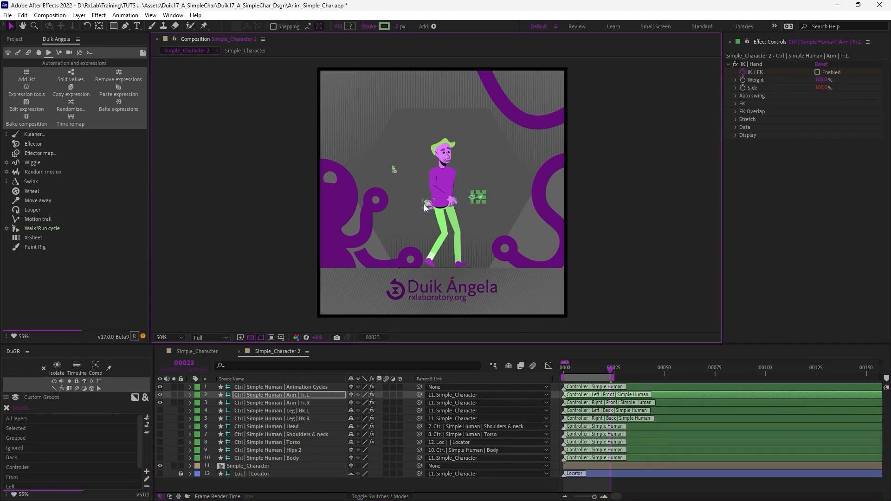
{"action": "left_click", "coordinate": [267, 402]}
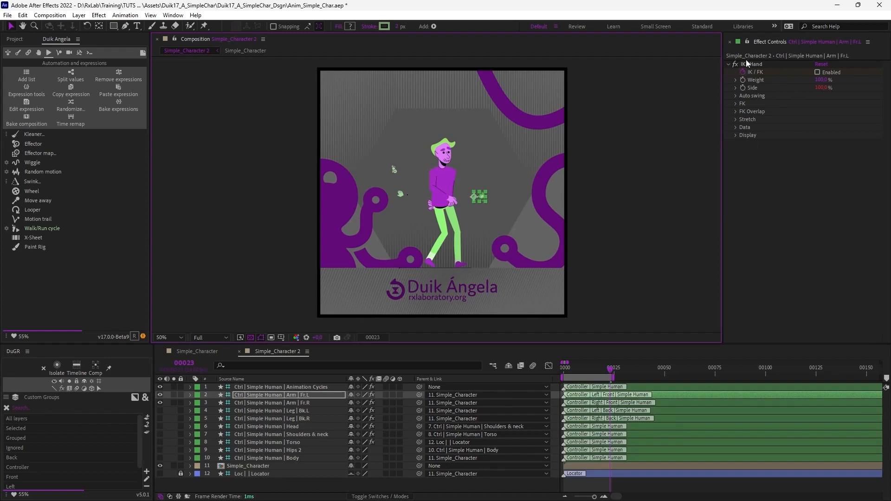
{"action": "left_click", "coordinate": [735, 104]}
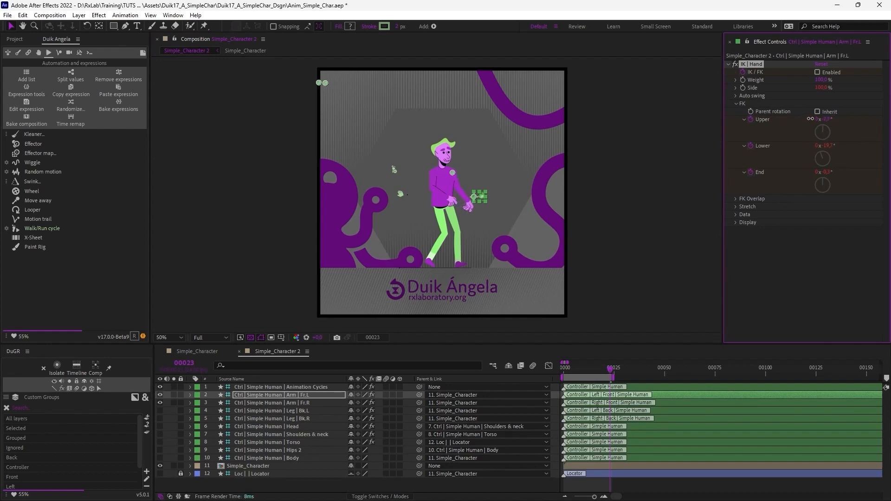
{"action": "left_click_drag", "start_coordinate": [479, 196], "coordinate": [463, 220]}
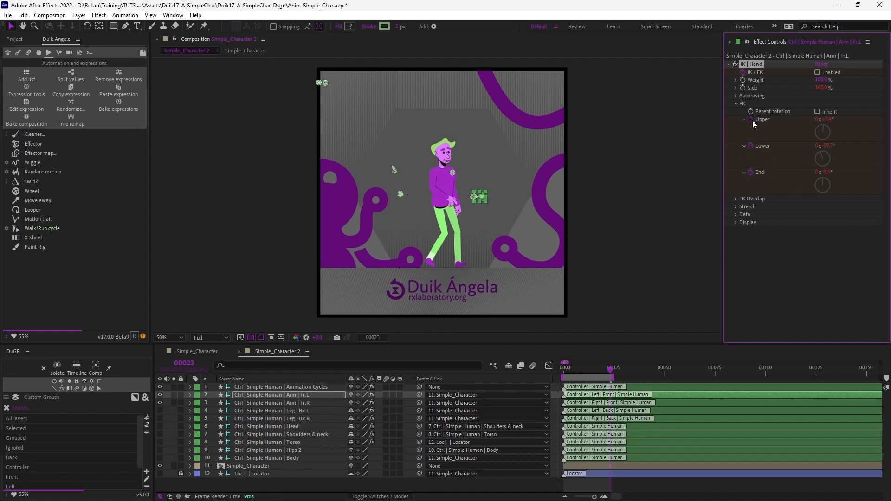
{"action": "mouse_move", "coordinate": [784, 117]}
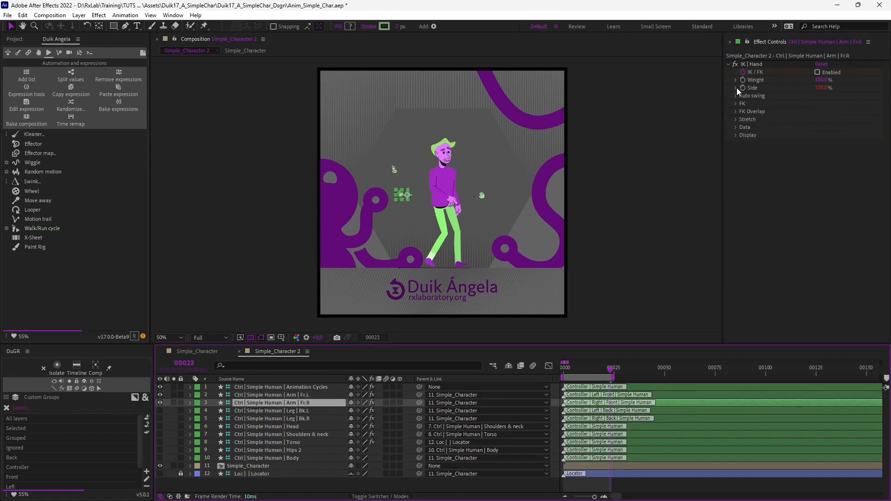
Step: Adjust the front right arm's FK rotations and preview the walk
{"action": "left_click", "coordinate": [736, 103]}
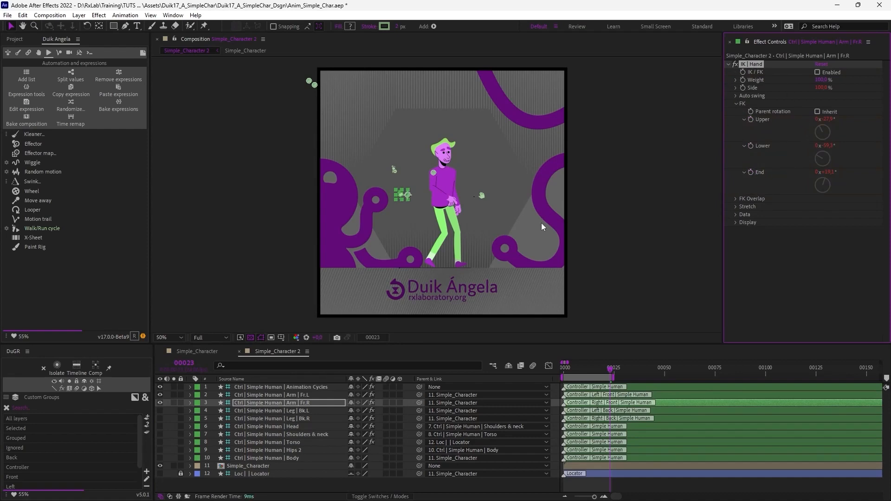
{"action": "mouse_move", "coordinate": [639, 267]}
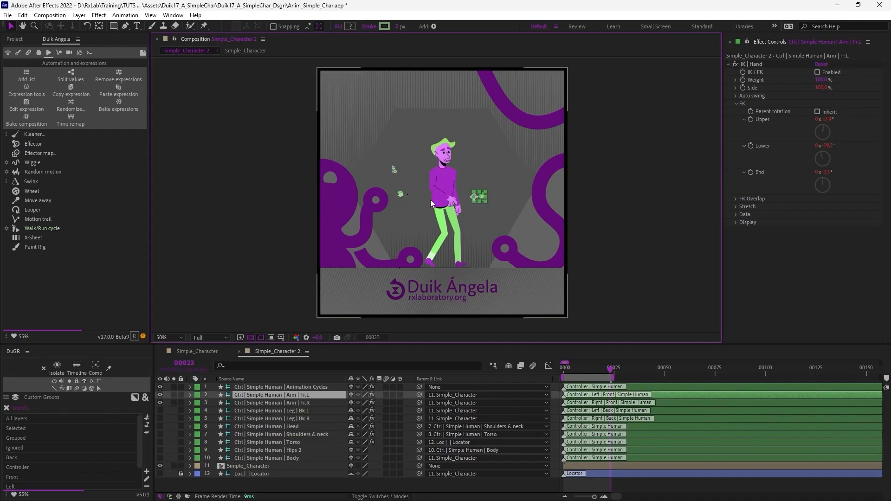
{"action": "left_click", "coordinate": [267, 403]}
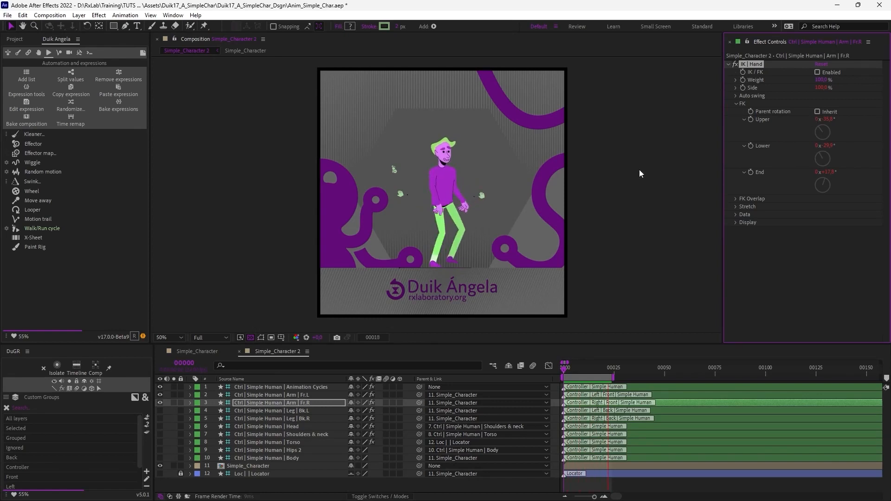
{"action": "key", "text": "space"}
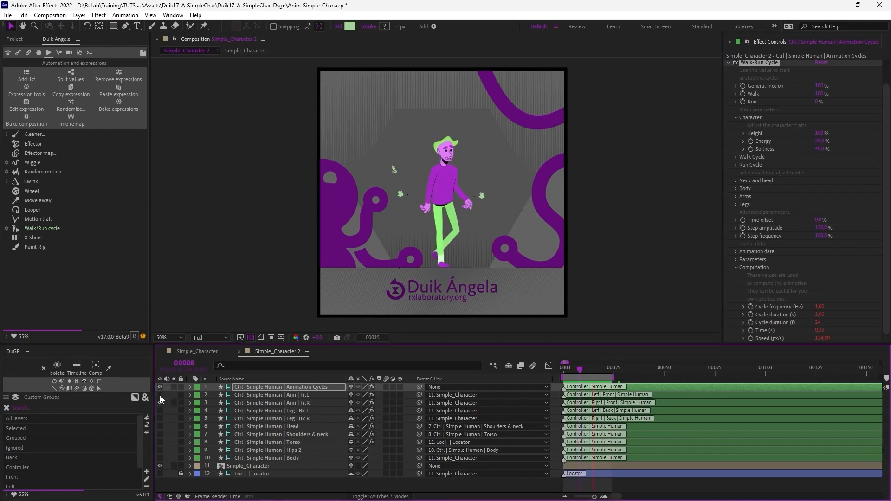
{"action": "left_click", "coordinate": [267, 458]}
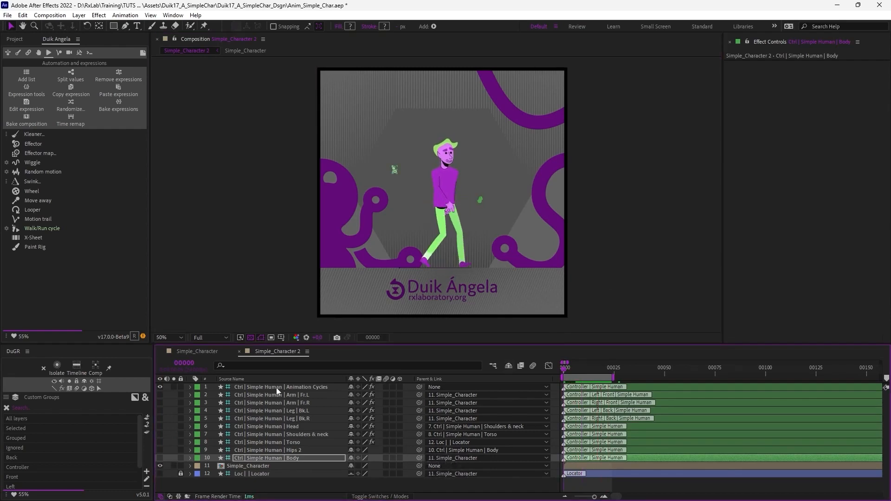
{"action": "left_click", "coordinate": [281, 387]}
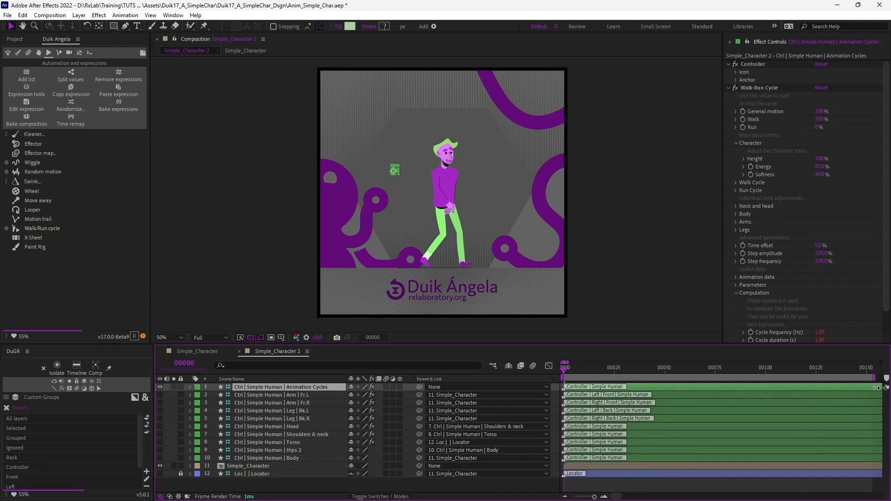
Step: Keyframe Walk and Run from frame 75 to frame 88, ending at Walk 0%, Run 100%
{"action": "left_click", "coordinate": [592, 368]}
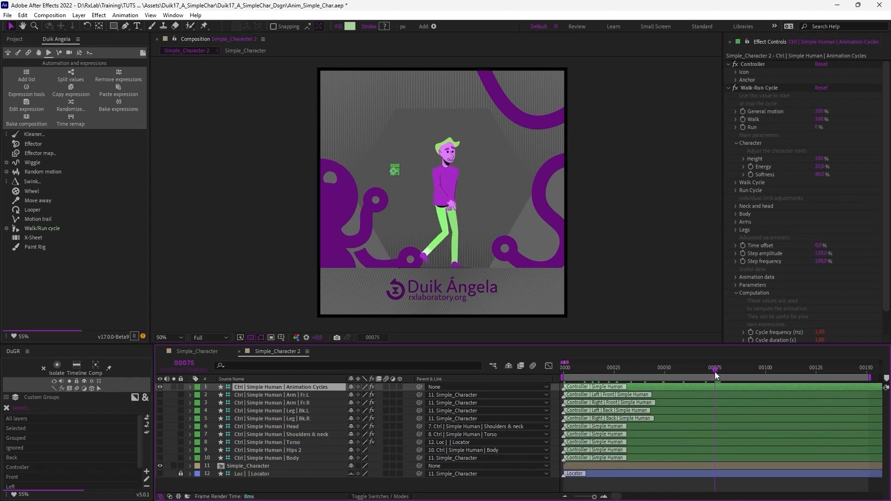
{"action": "left_click", "coordinate": [736, 143]}
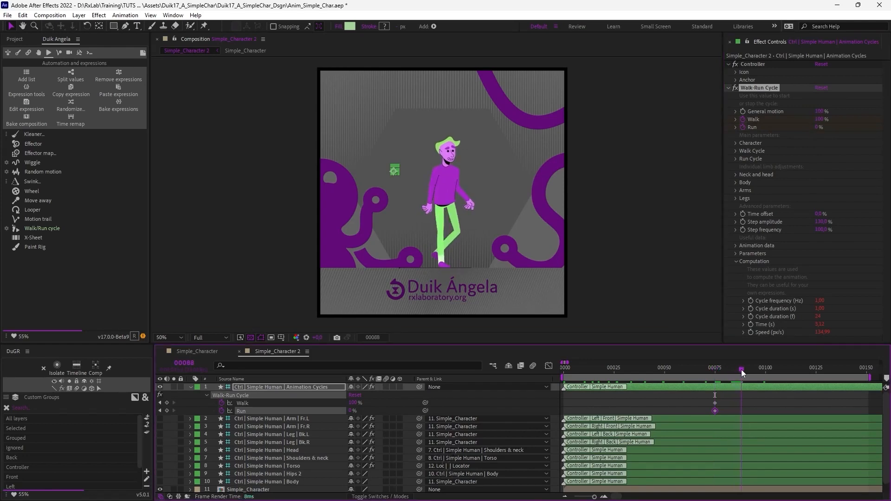
{"action": "left_click", "coordinate": [822, 119]}
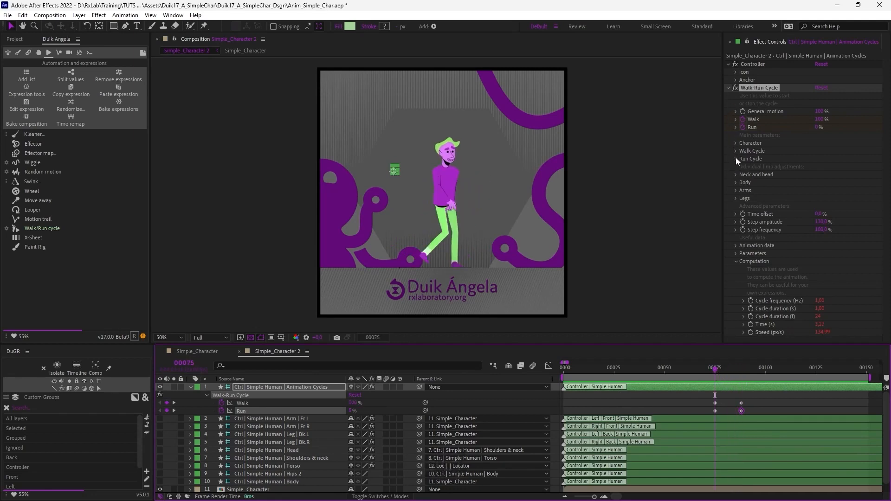
{"action": "left_click", "coordinate": [736, 142]}
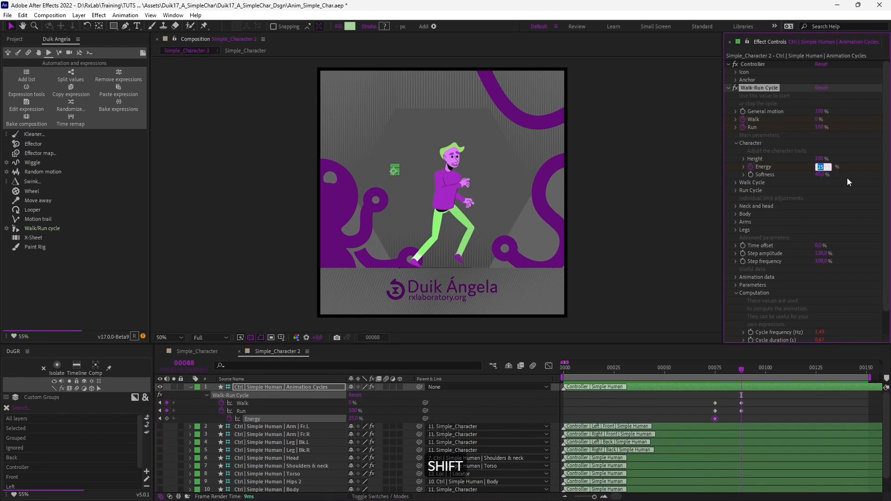
Step: Keyframe the character's Energy at 40 on frame 88
{"action": "type", "text": "40,0"}
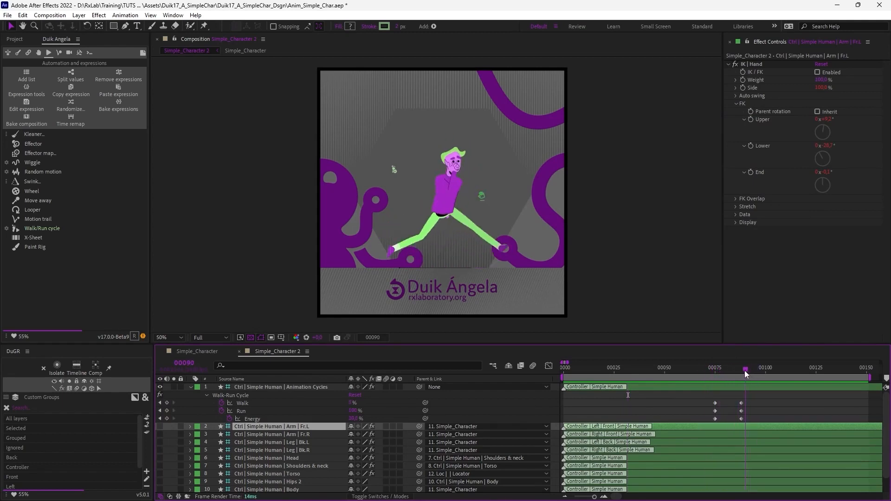
Step: Return the time indicator to frame 75 with the Arm | Fr.L FK settings shown
{"action": "left_click", "coordinate": [714, 367]}
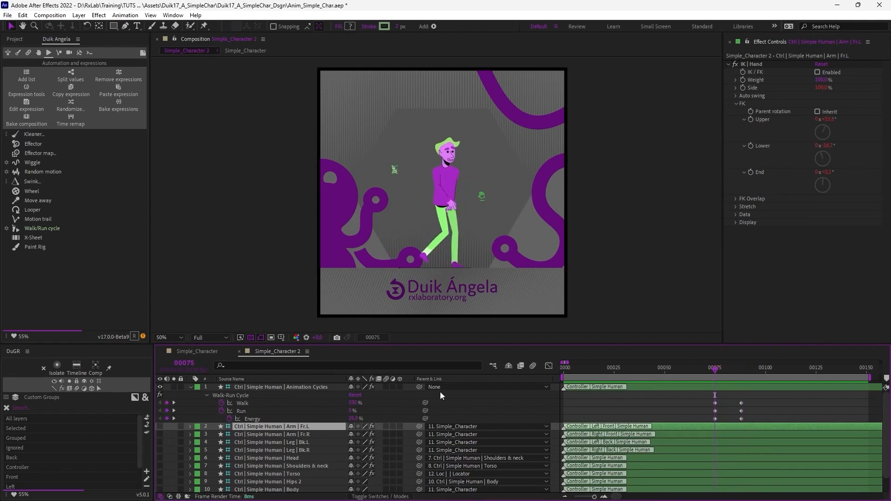